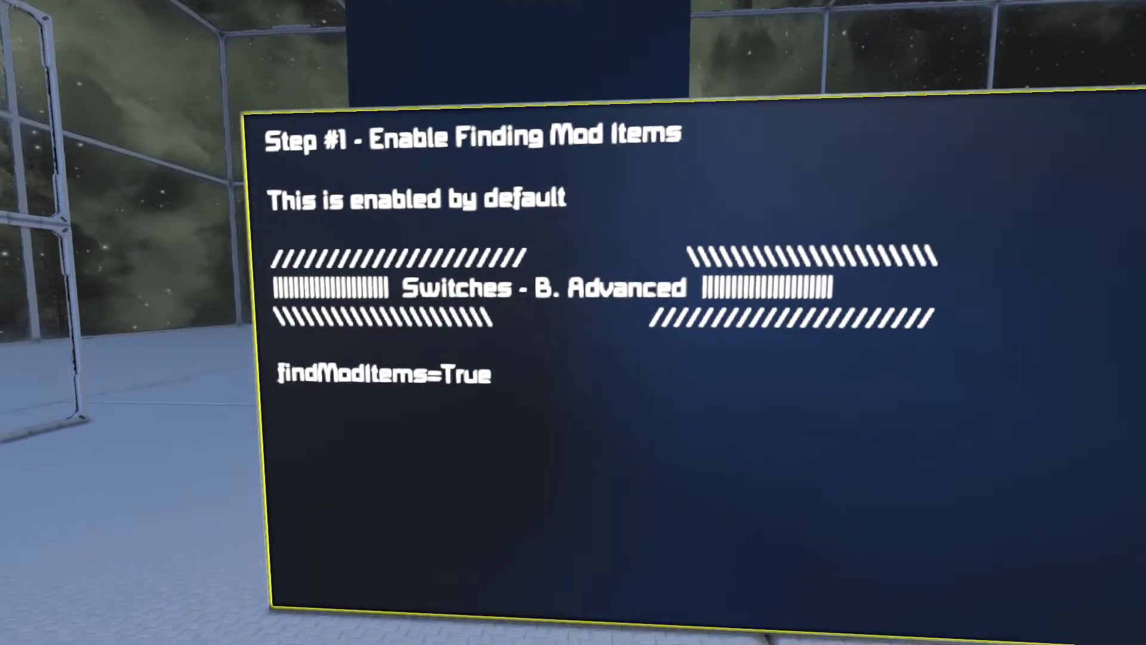
{"action": "mouse_move", "coordinate": [573, 322]}
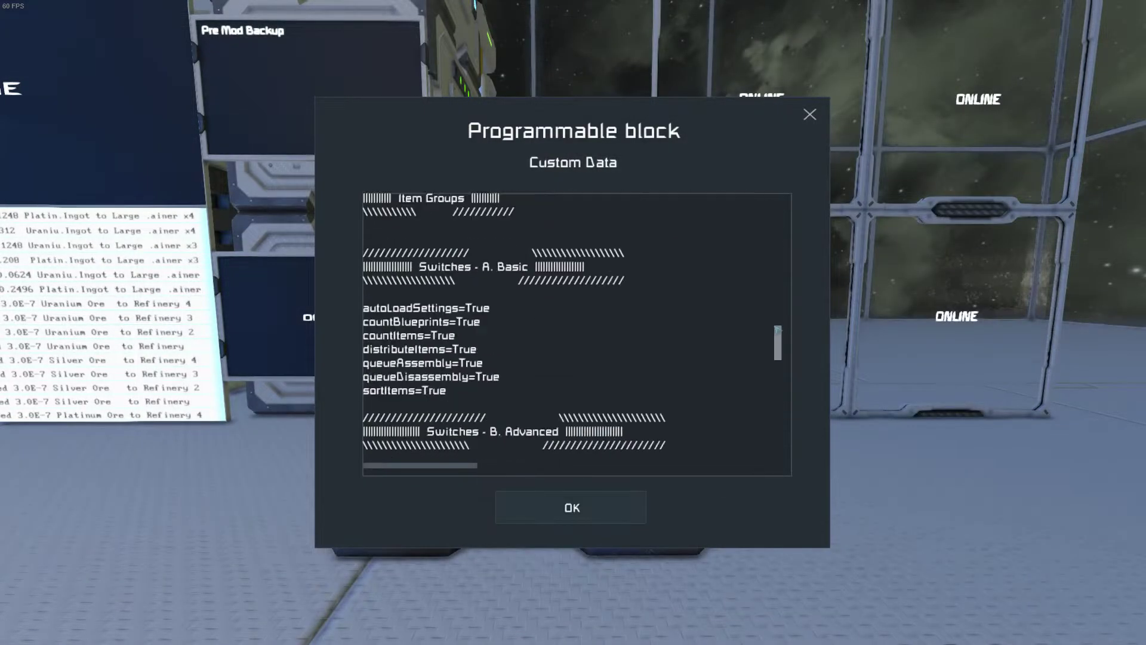
- Scroll the Custom Data to Switches - B. Advanced and confirm findModItems=True
{"action": "scroll", "scroll_direction": "down", "scroll_amount": 3}
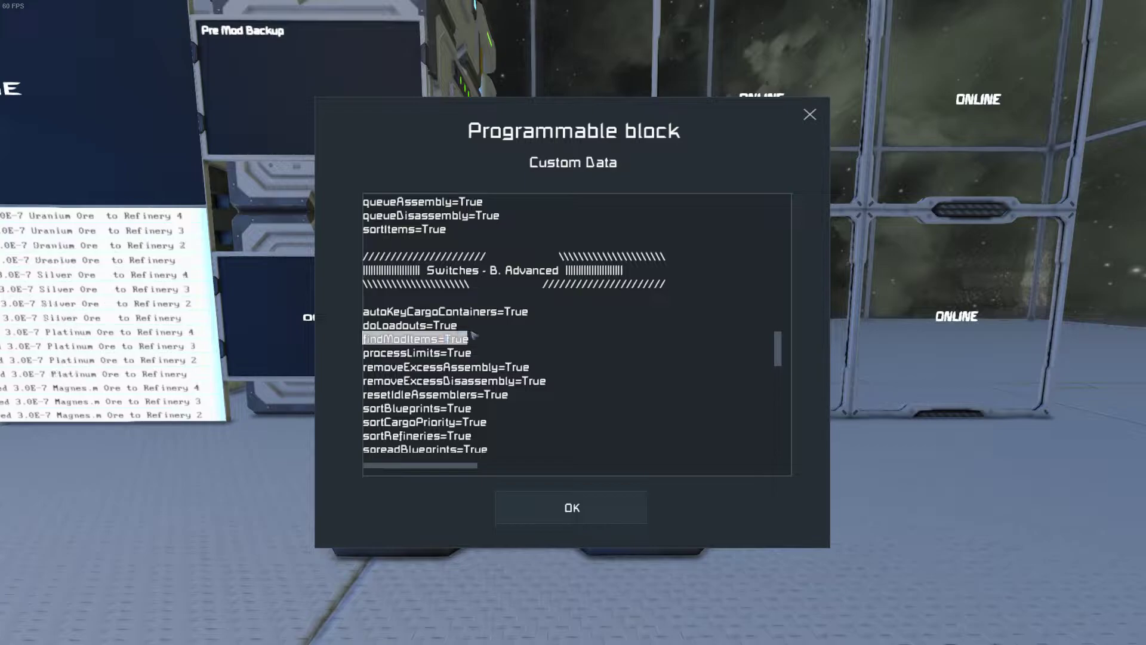
{"action": "left_click", "coordinate": [571, 507]}
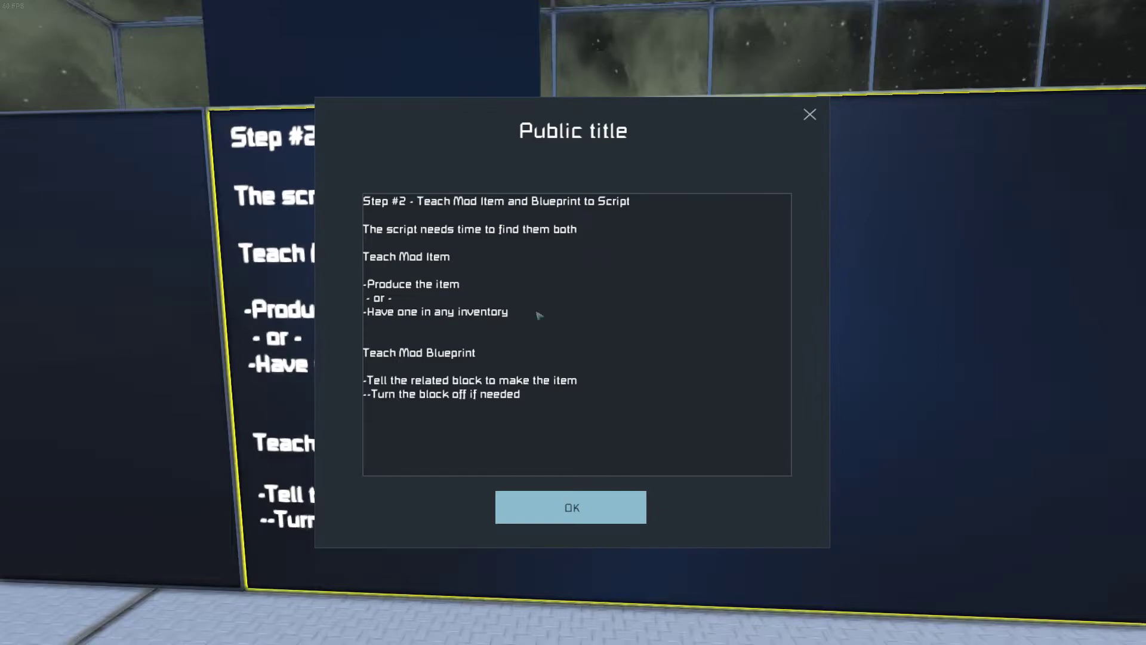
- Confirm the Step #2 panel text and filter the Production blueprints to Tools
{"action": "left_click", "coordinate": [570, 506]}
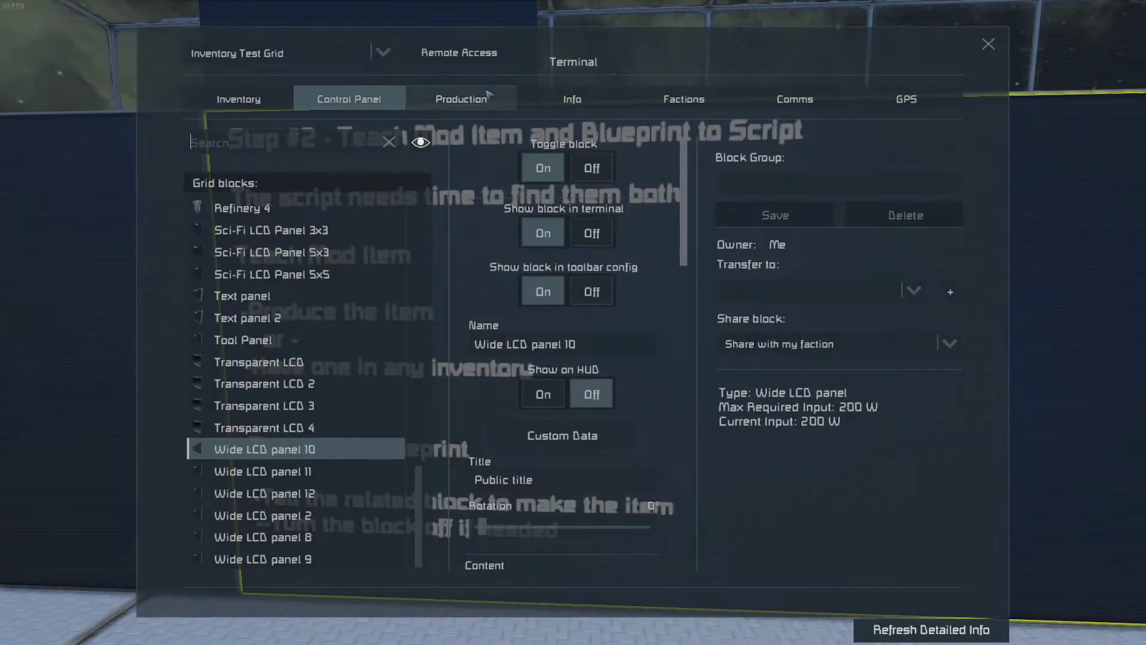
{"action": "left_click", "coordinate": [459, 99]}
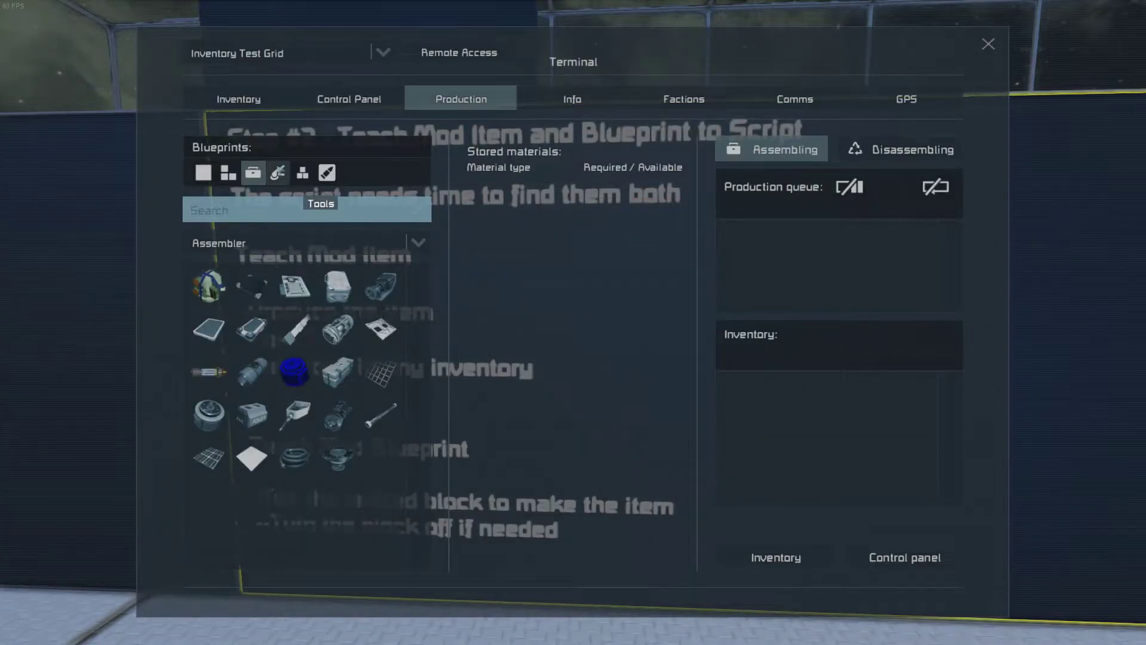
{"action": "left_click", "coordinate": [278, 172]}
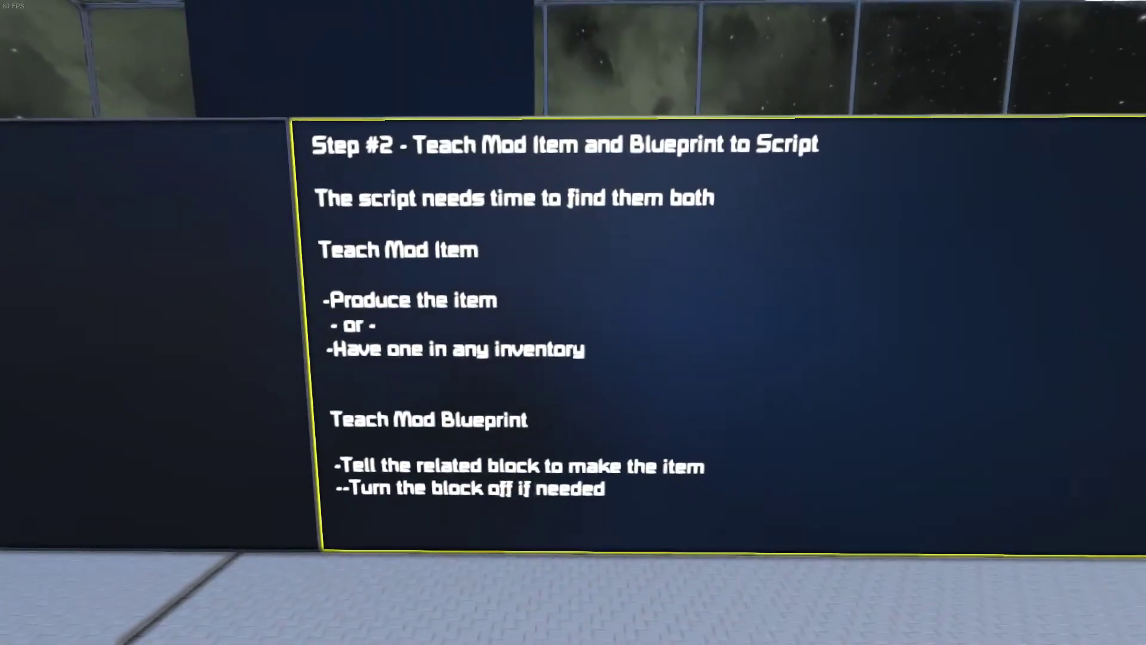
- In the control terminal (K), switch all six assemblers off so they draw 0 W
{"action": "key", "text": "K"}
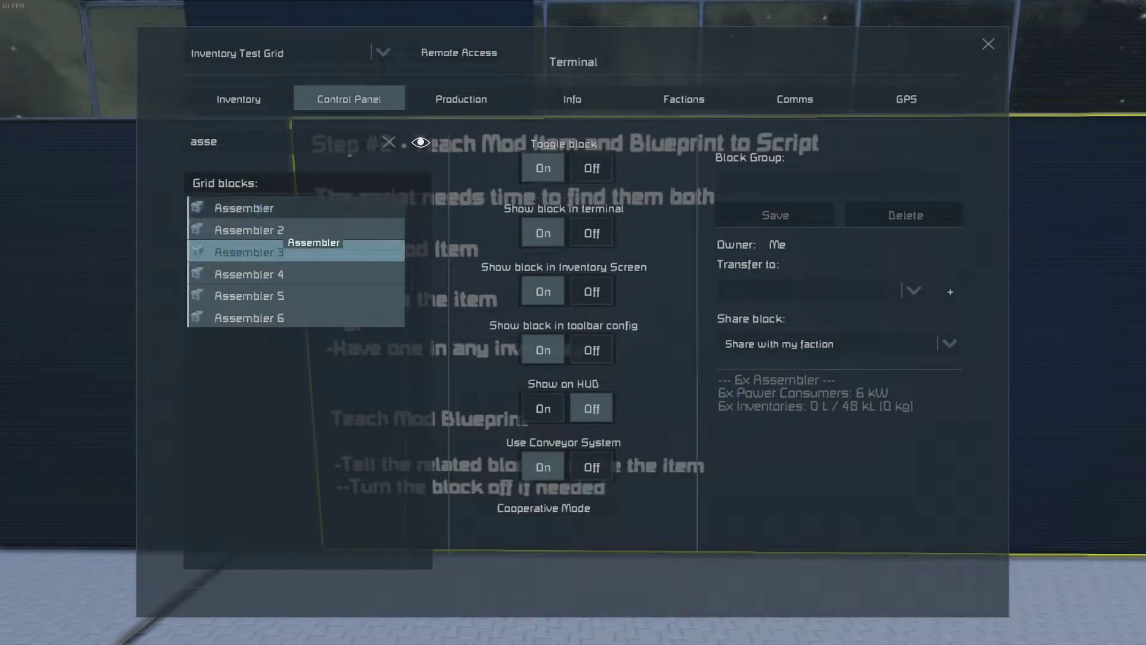
{"action": "left_click", "coordinate": [589, 167]}
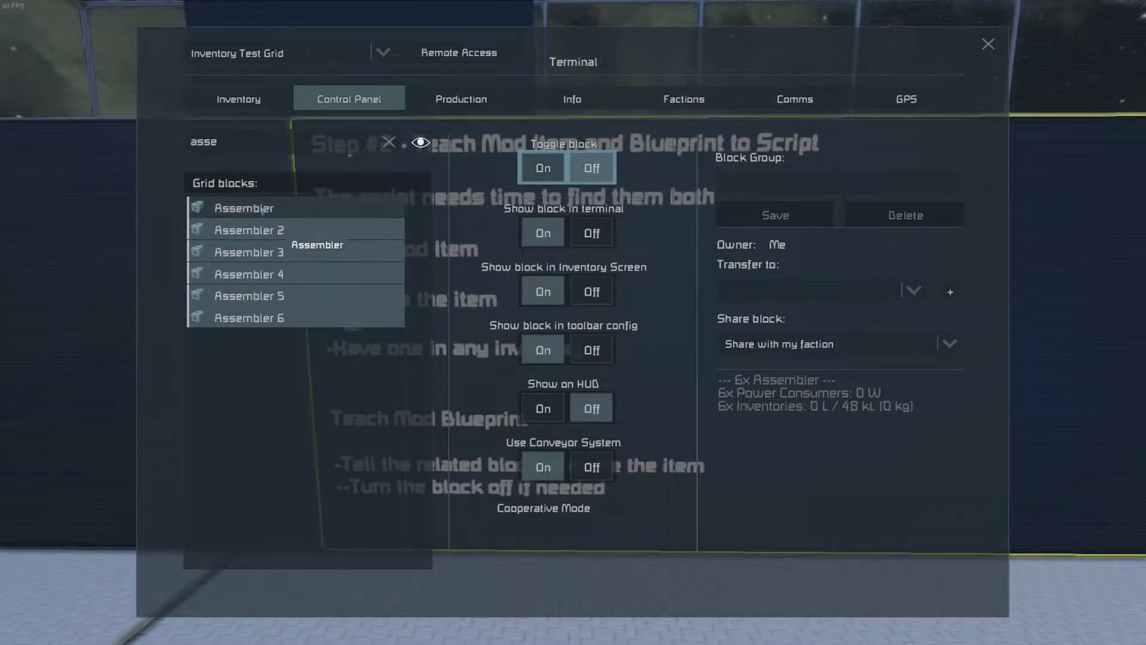
{"action": "left_click", "coordinate": [461, 98]}
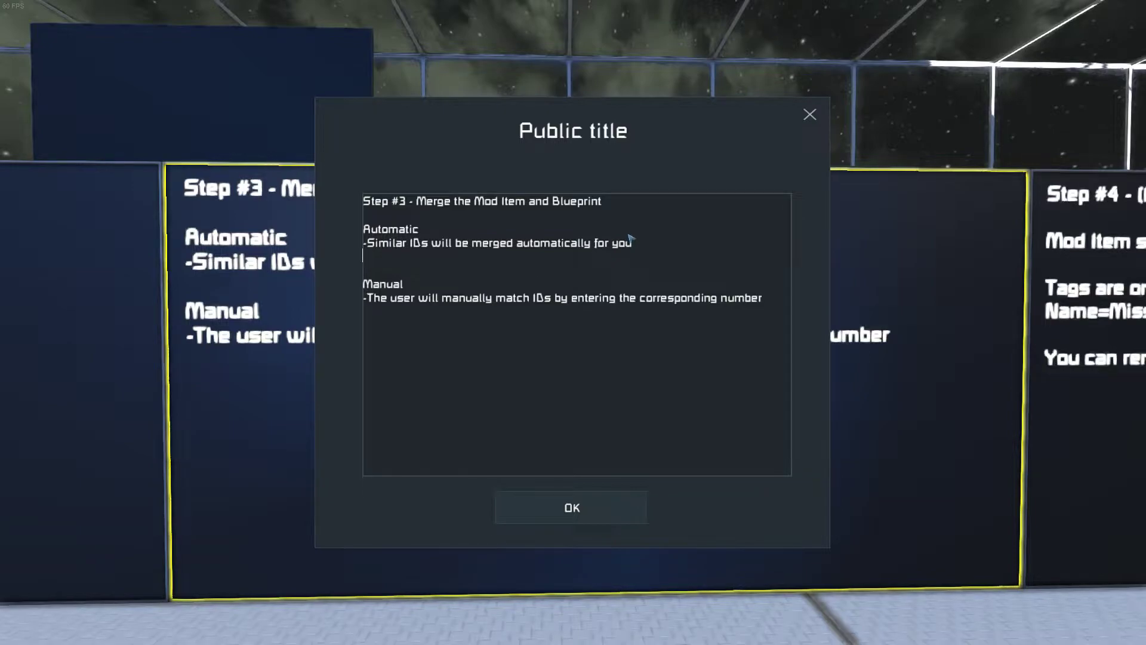
- Add example pistol ID names (Aut, Blueprint) to the Step #3 text and confirm it
{"action": "type", "text": "AutomaticPistol"}
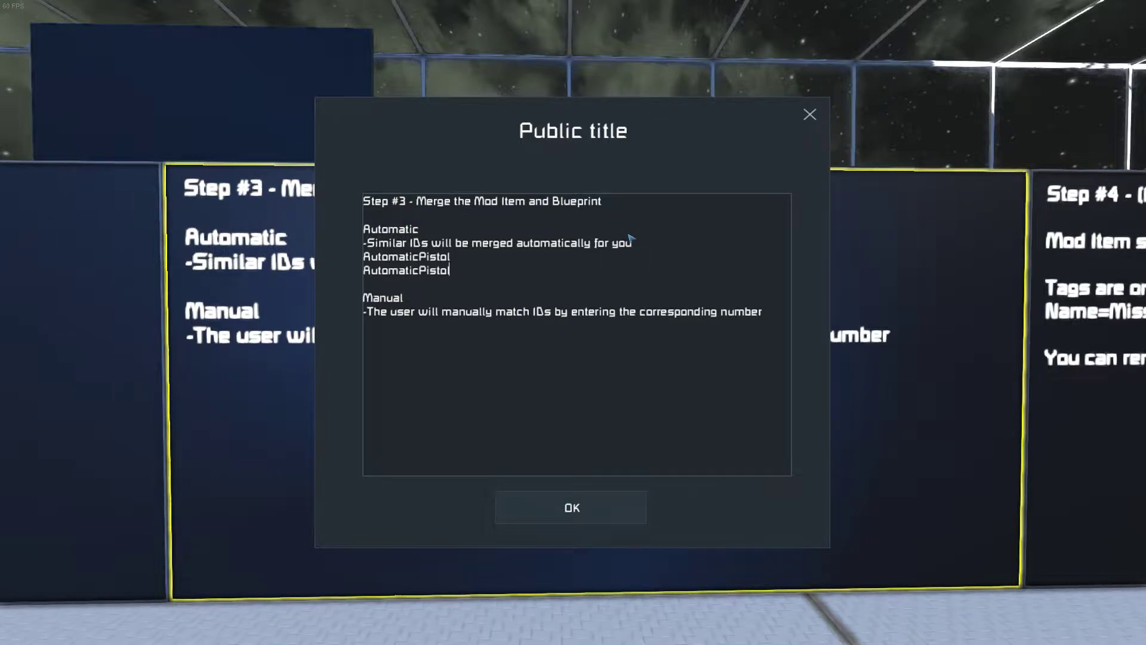
{"action": "type", "text": "Blueprint"}
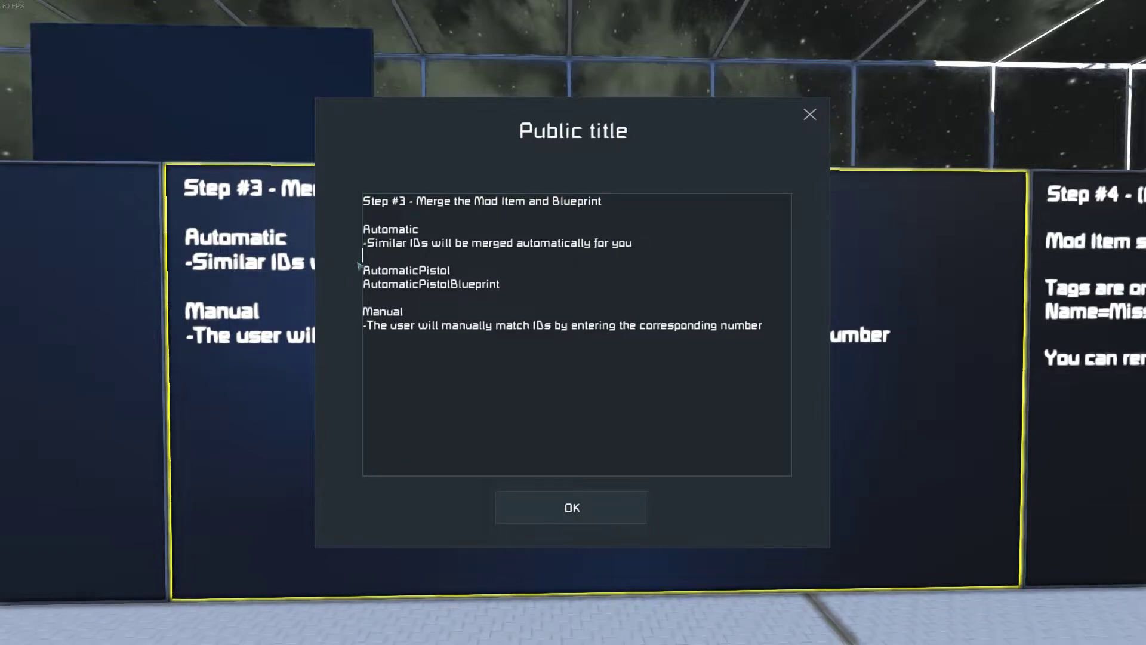
{"action": "mouse_move", "coordinate": [413, 266]}
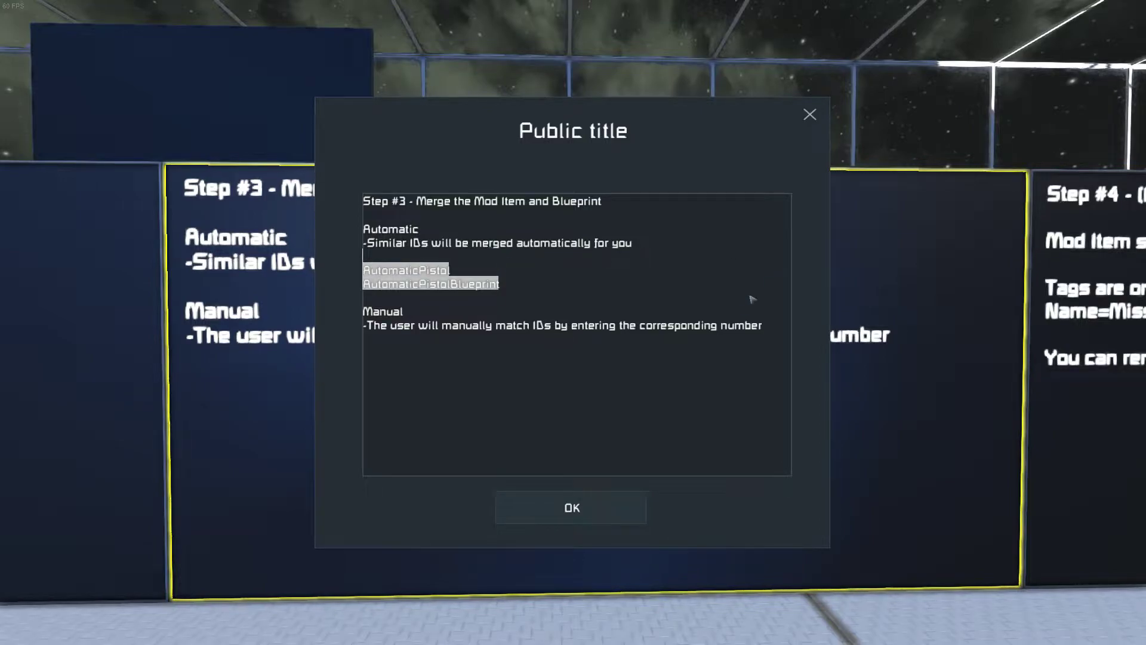
{"action": "left_click", "coordinate": [570, 507]}
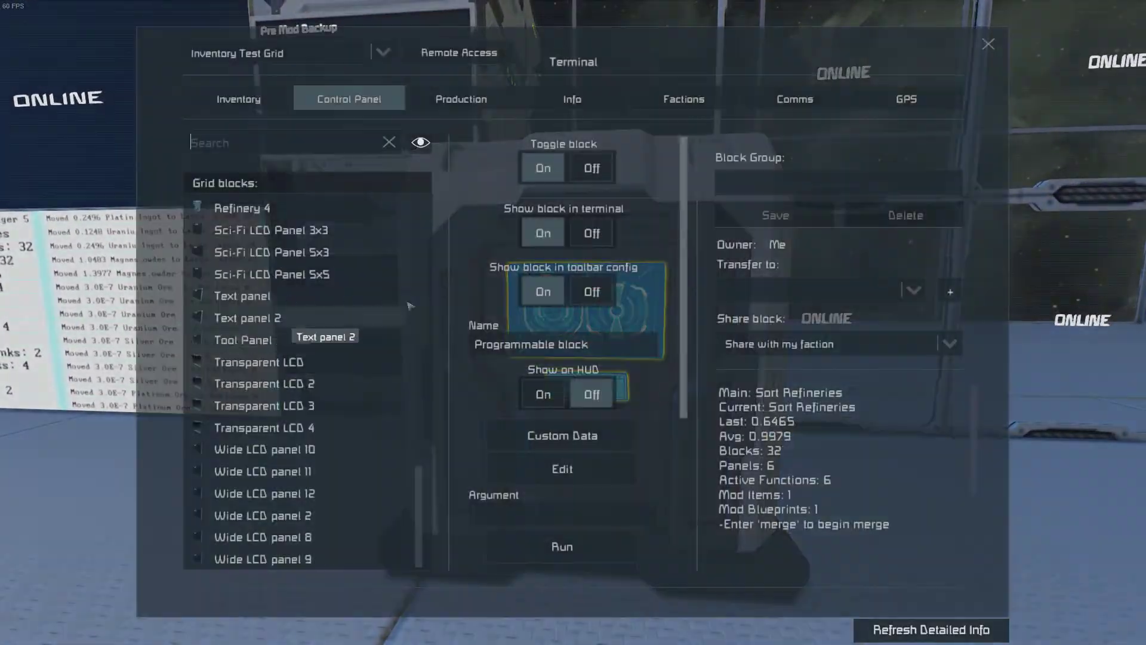
{"action": "mouse_move", "coordinate": [515, 508]}
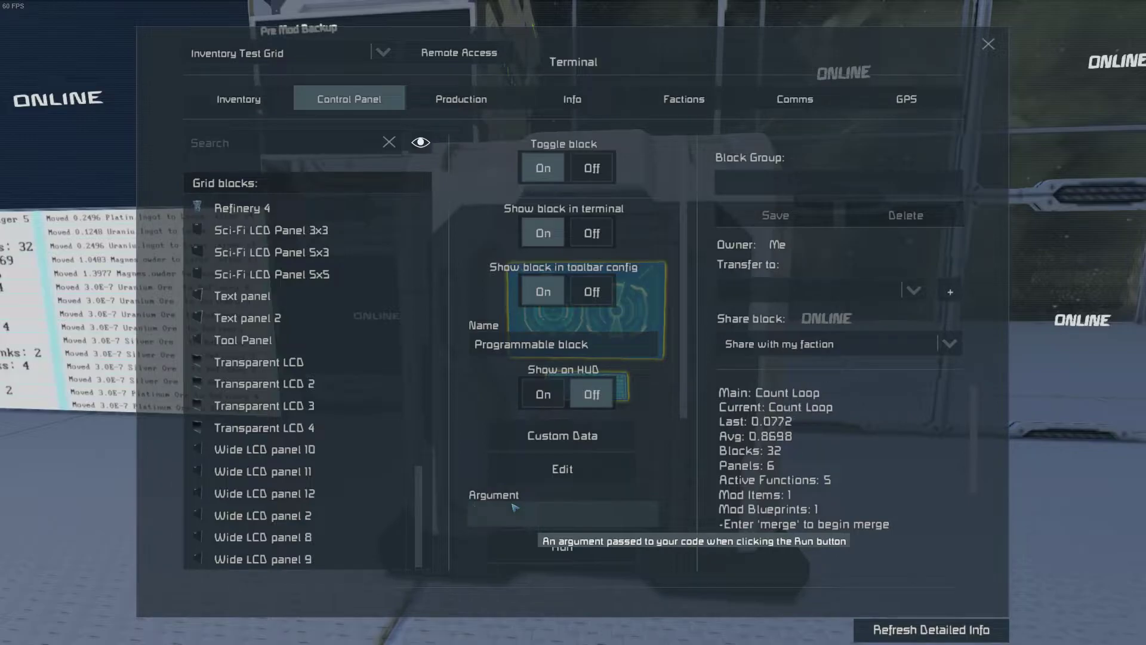
- Run the script with argument 'merge?' to list item ElitePistolItem and blueprint EliteAutoPistol
{"action": "type", "text": "merge?"}
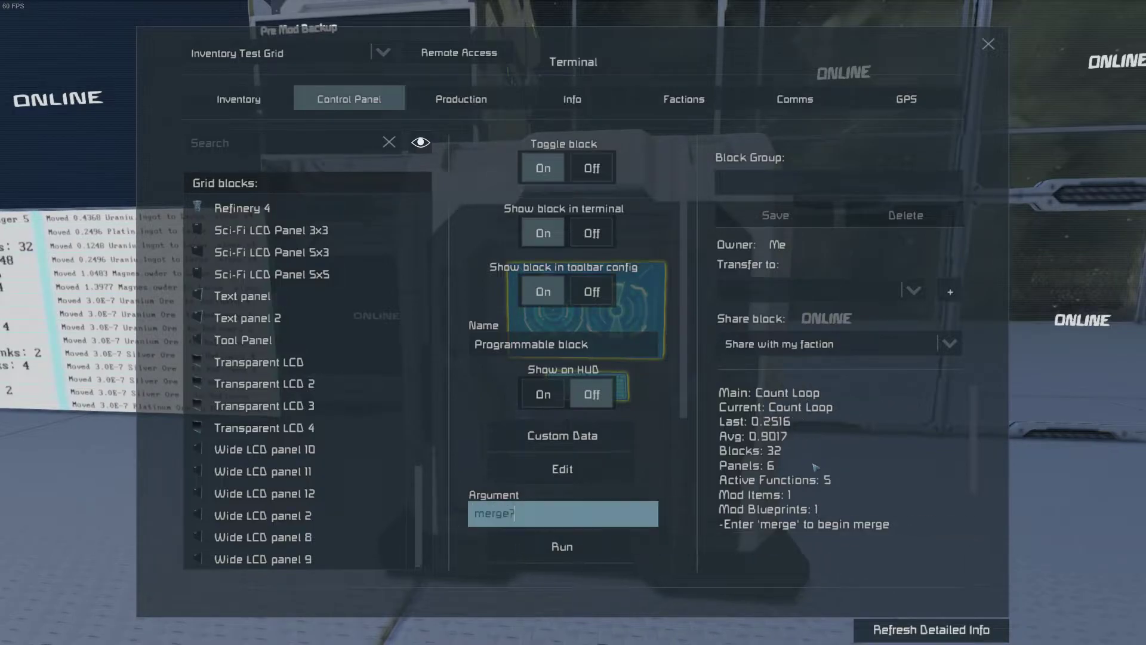
{"action": "left_click", "coordinate": [561, 545]}
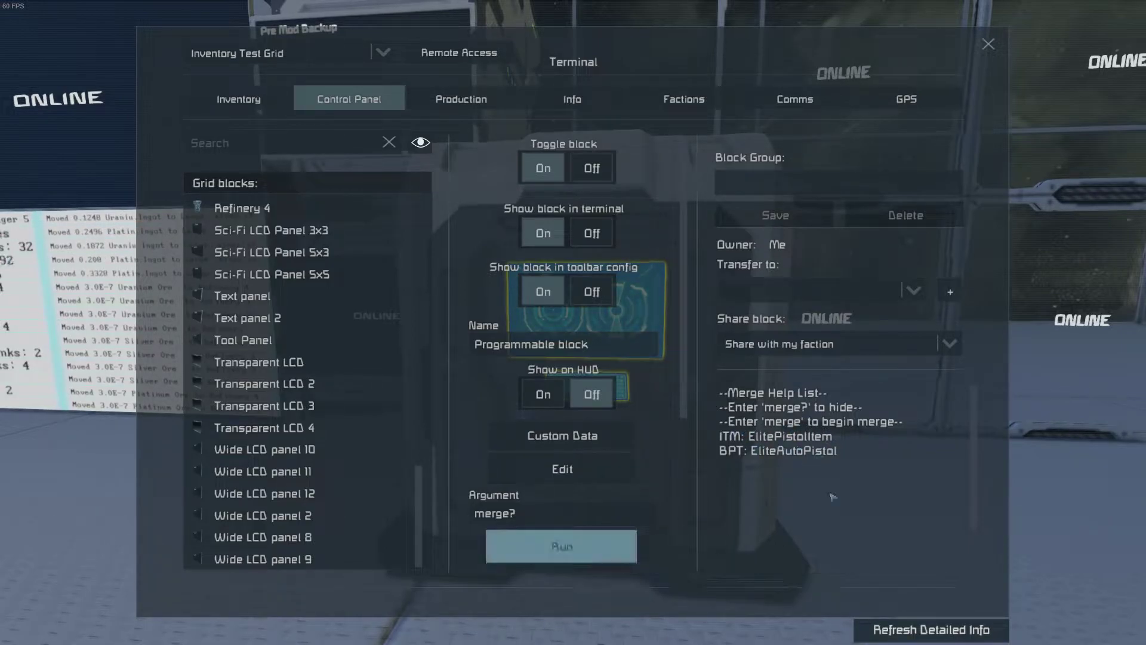
{"action": "mouse_move", "coordinate": [512, 541]}
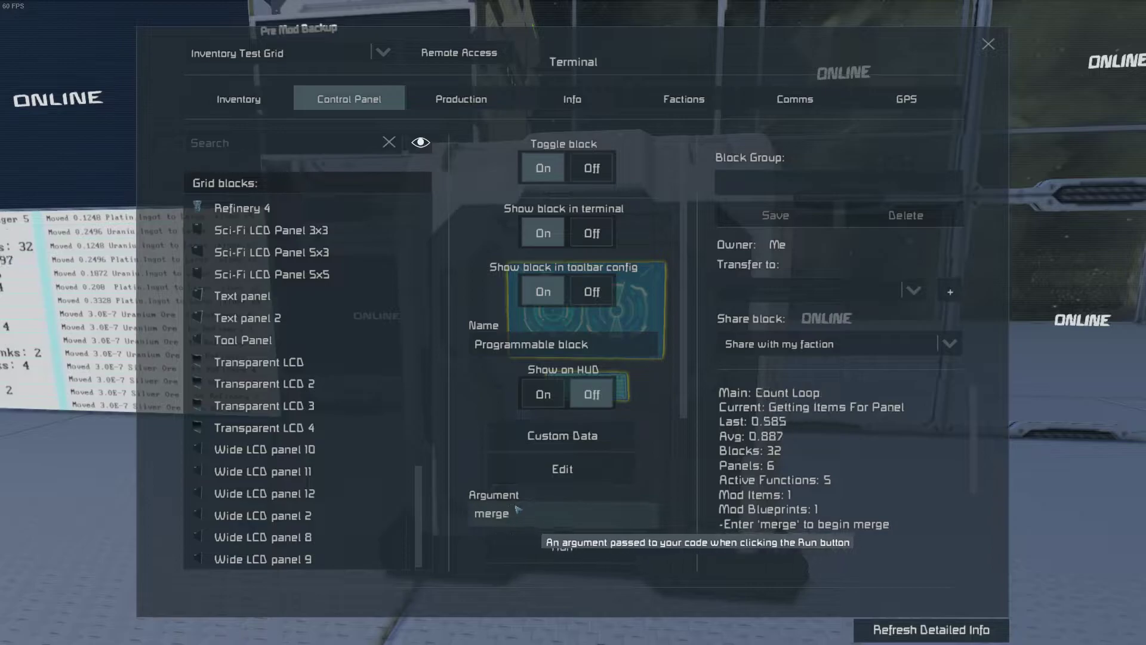
- Run the merge, answer 1 to pair ElitePistolItem with EliteAutoPistol, reaching Save Data Complete
{"action": "left_click", "coordinate": [561, 545]}
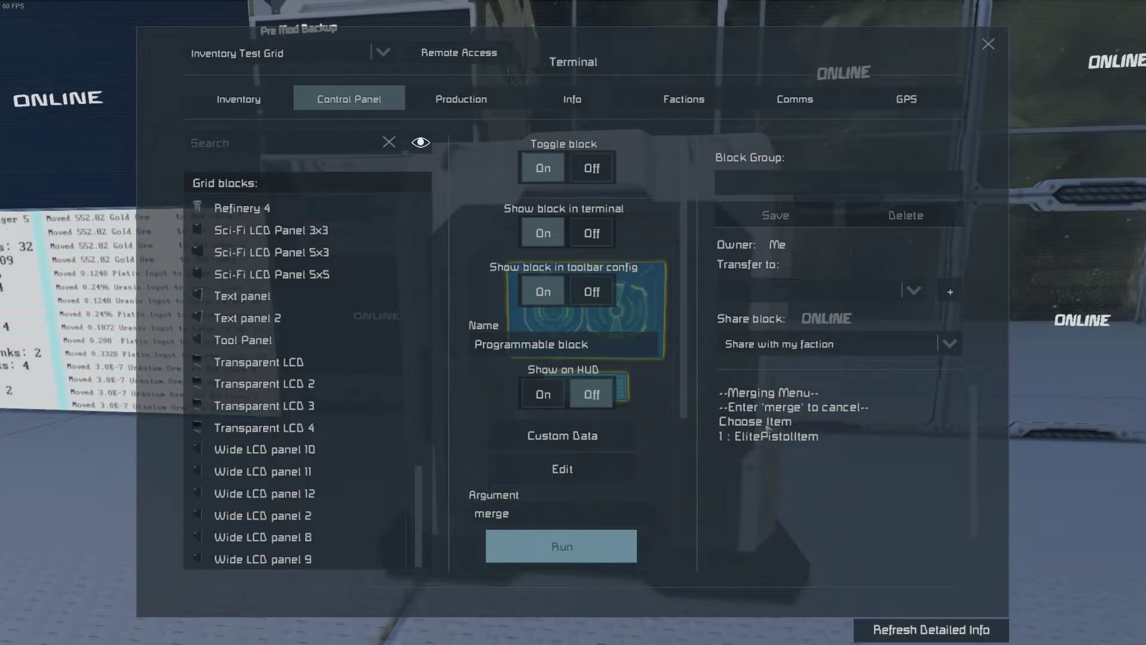
{"action": "mouse_move", "coordinate": [521, 504]}
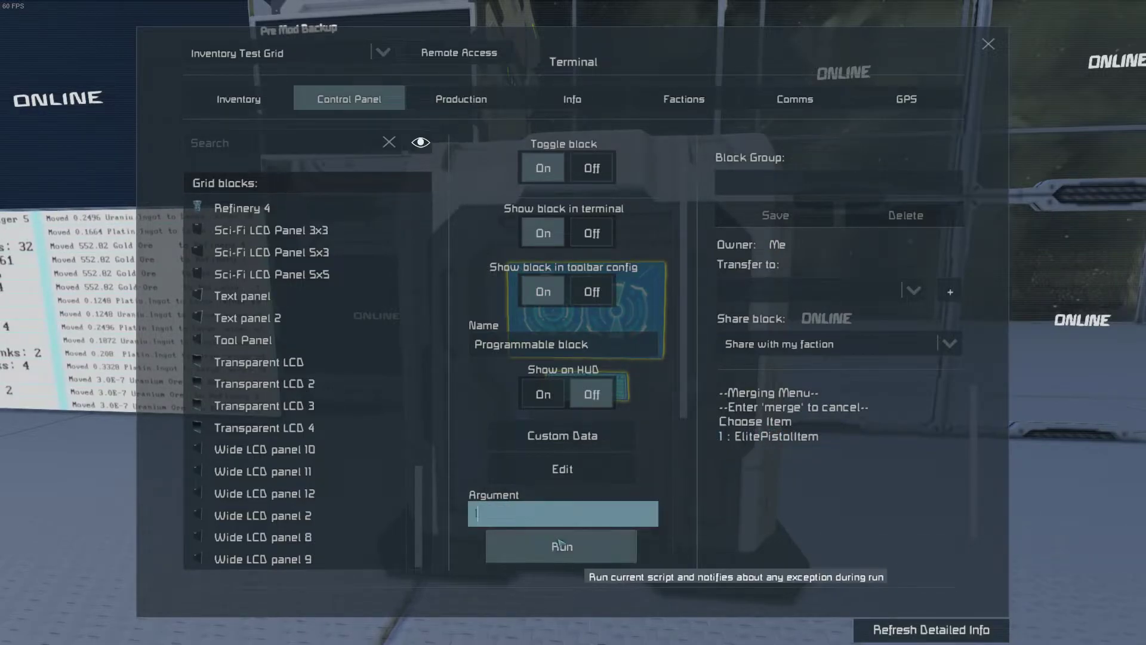
{"action": "type", "text": "1"}
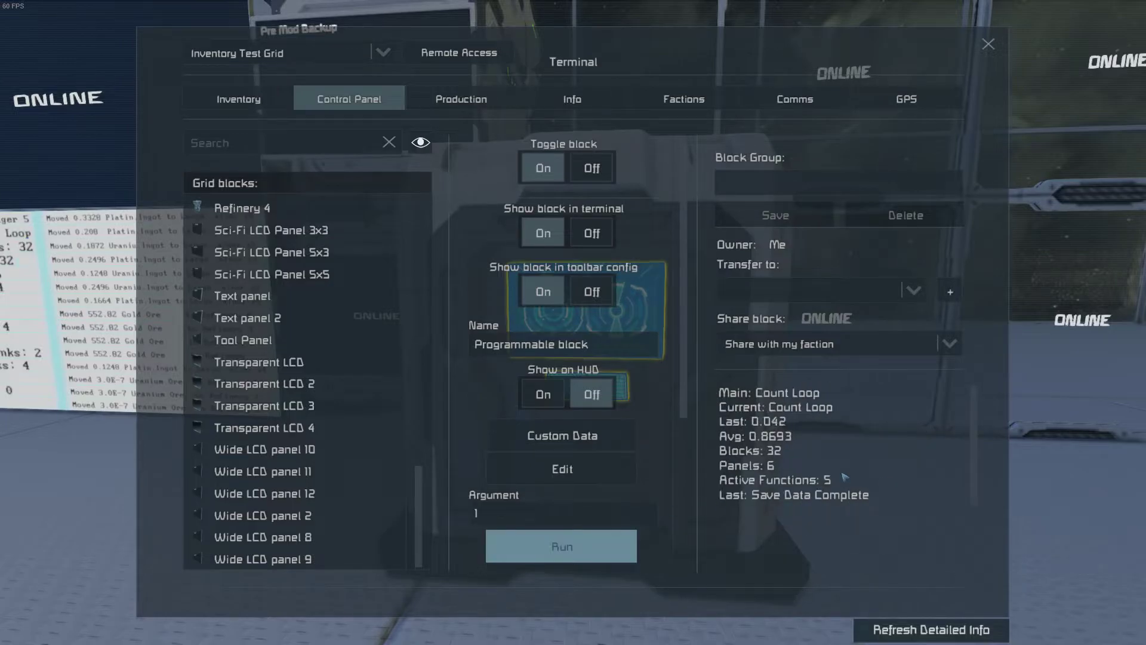
{"action": "left_click", "coordinate": [562, 513]}
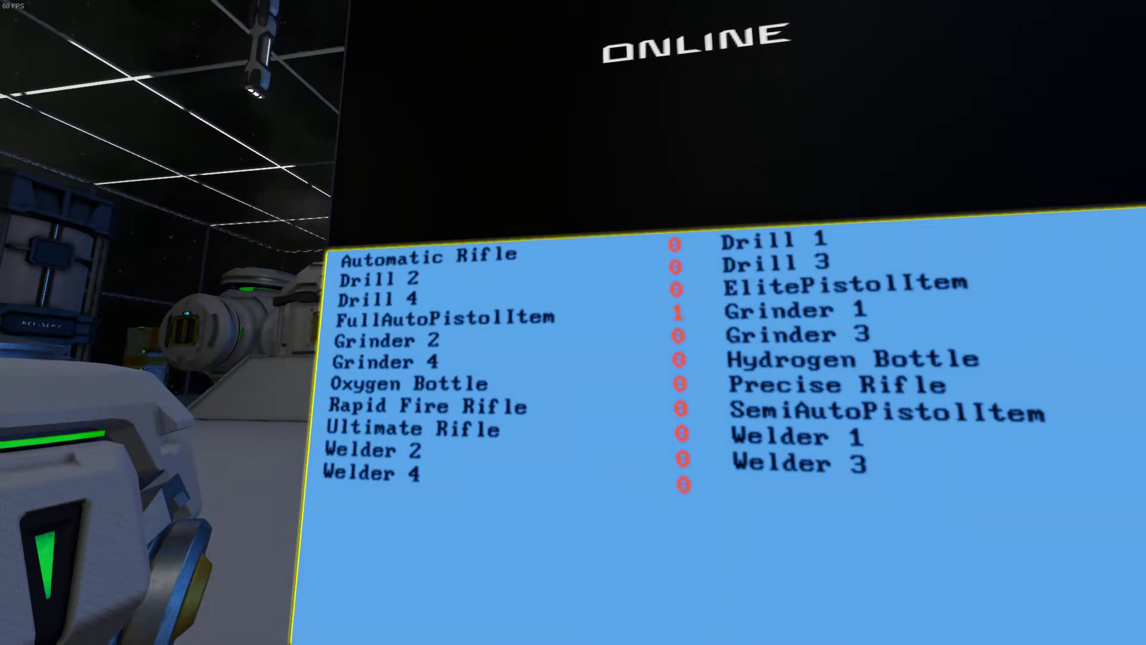
{"action": "mouse_move", "coordinate": [573, 322]}
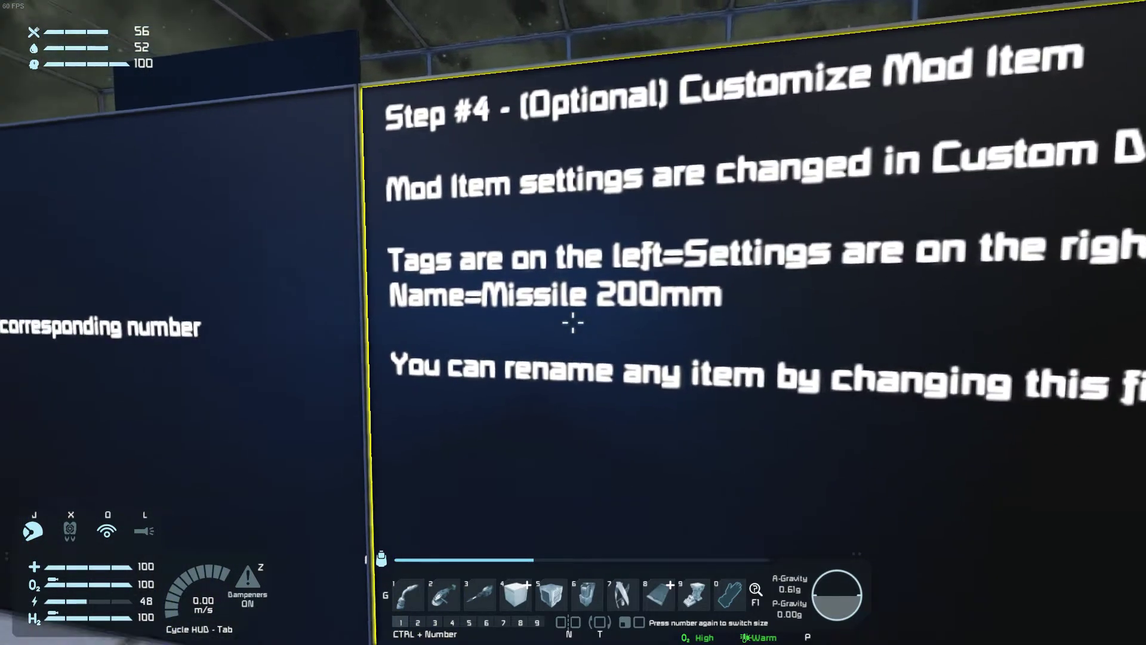
{"action": "mouse_move", "coordinate": [573, 322]}
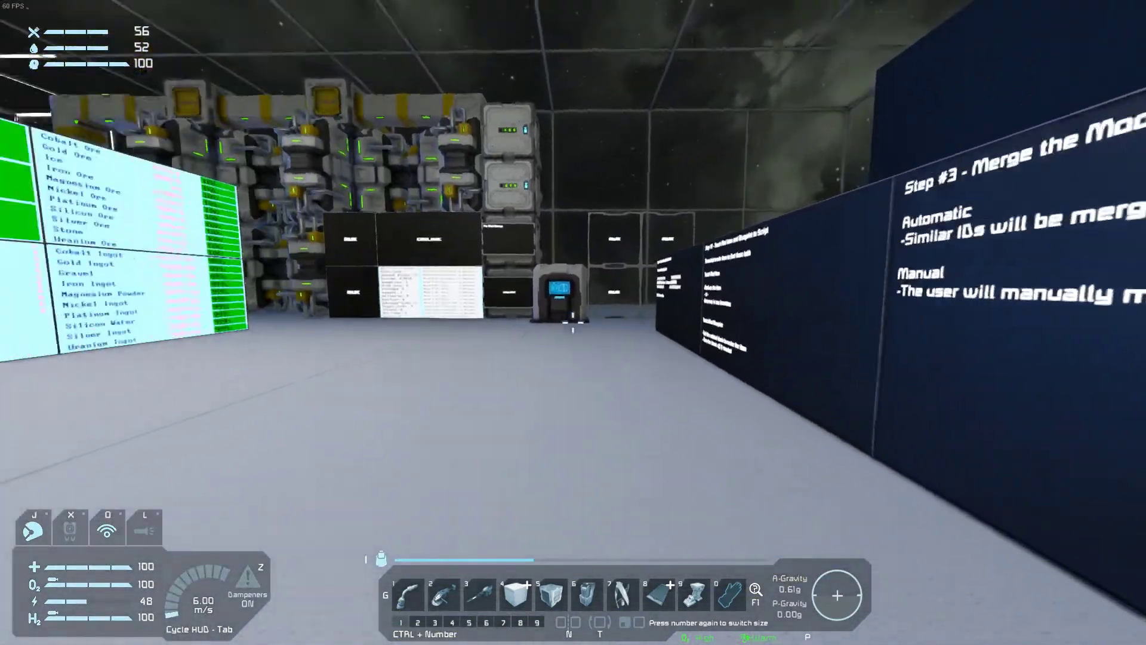
- In the script's Custom Data, set the Elite Pistol line's Category to Weapon
{"action": "key", "text": "k"}
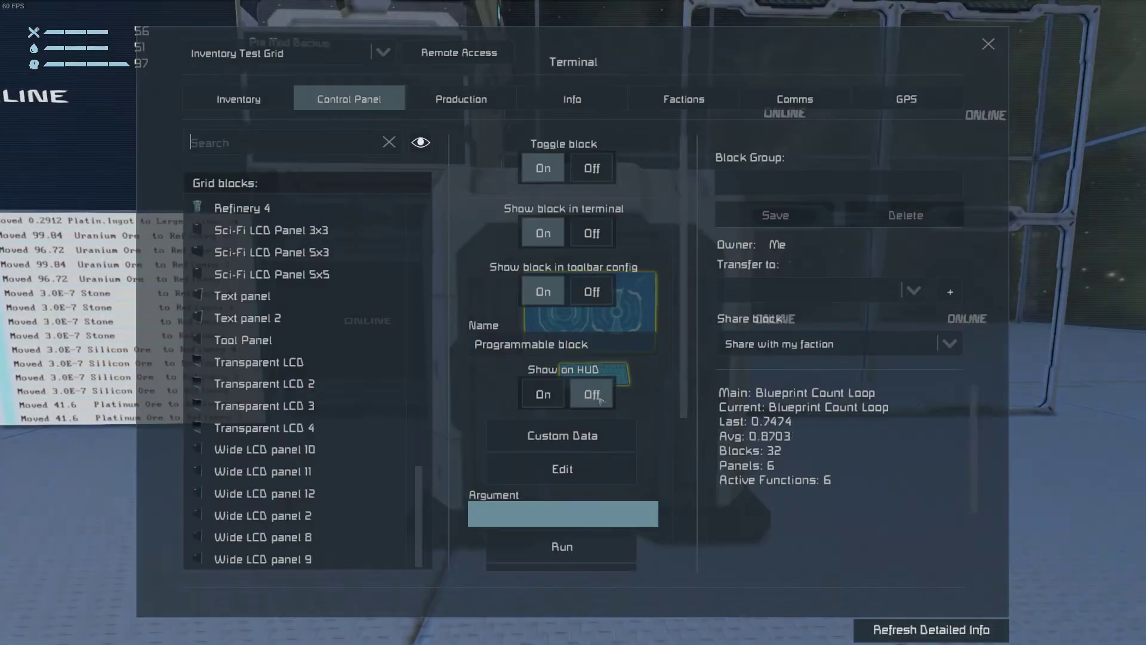
{"action": "left_click", "coordinate": [561, 435]}
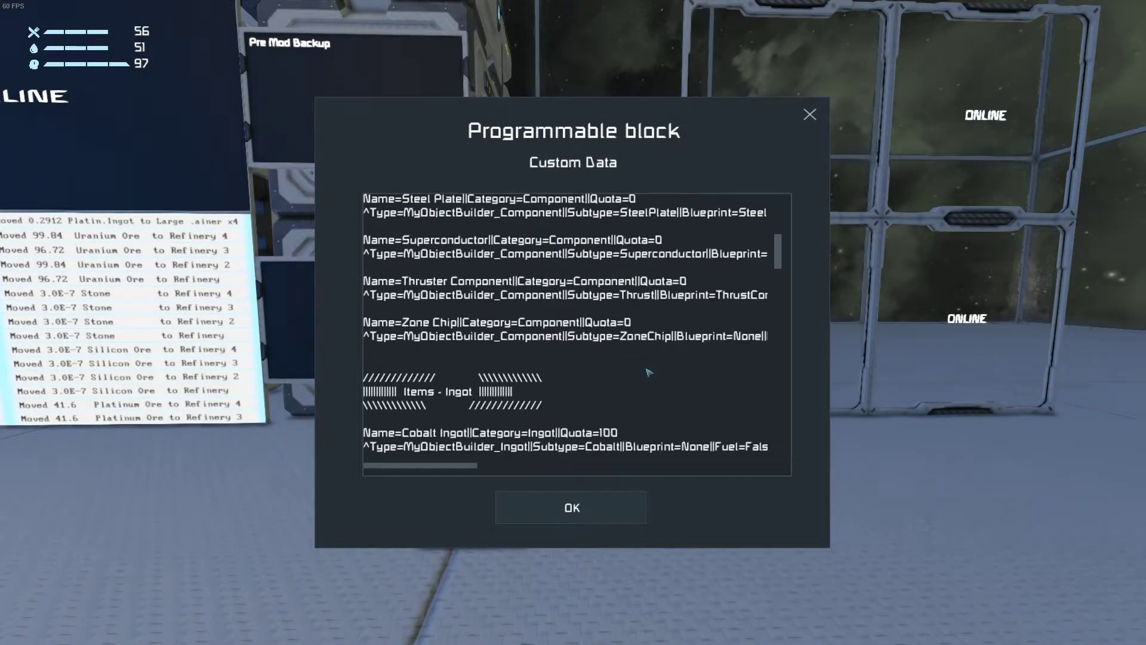
{"action": "scroll", "scroll_direction": "down", "scroll_amount": 3}
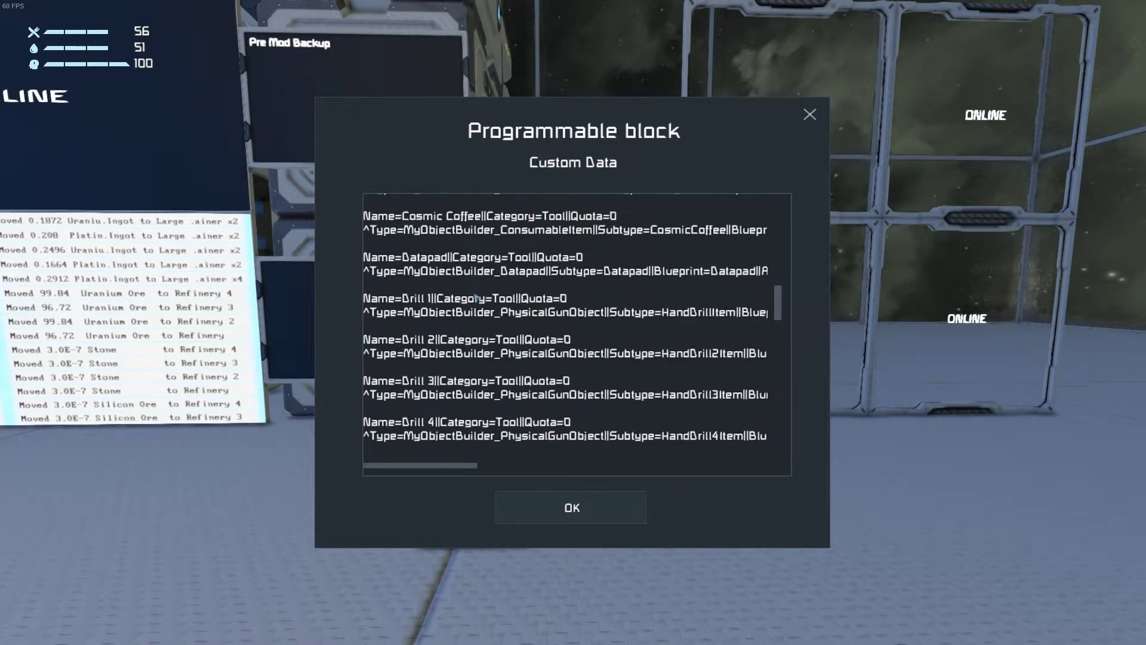
{"action": "scroll", "scroll_direction": "down", "scroll_amount": 3}
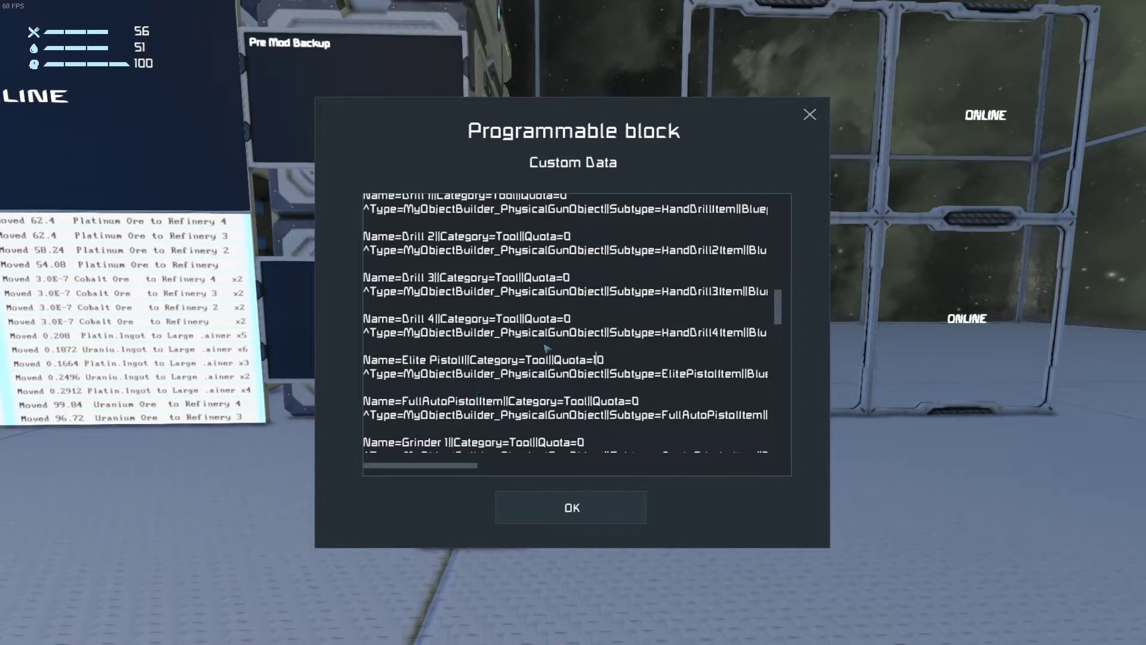
{"action": "double_click", "coordinate": [538, 359]}
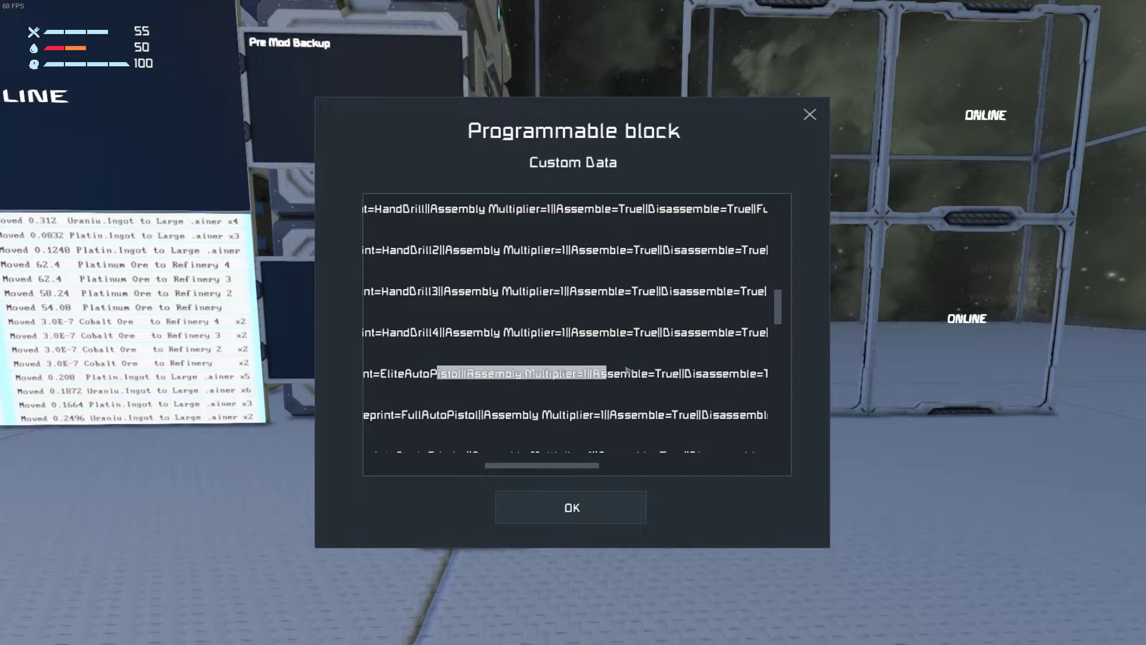
{"action": "scroll", "scroll_direction": "right", "scroll_amount": 3}
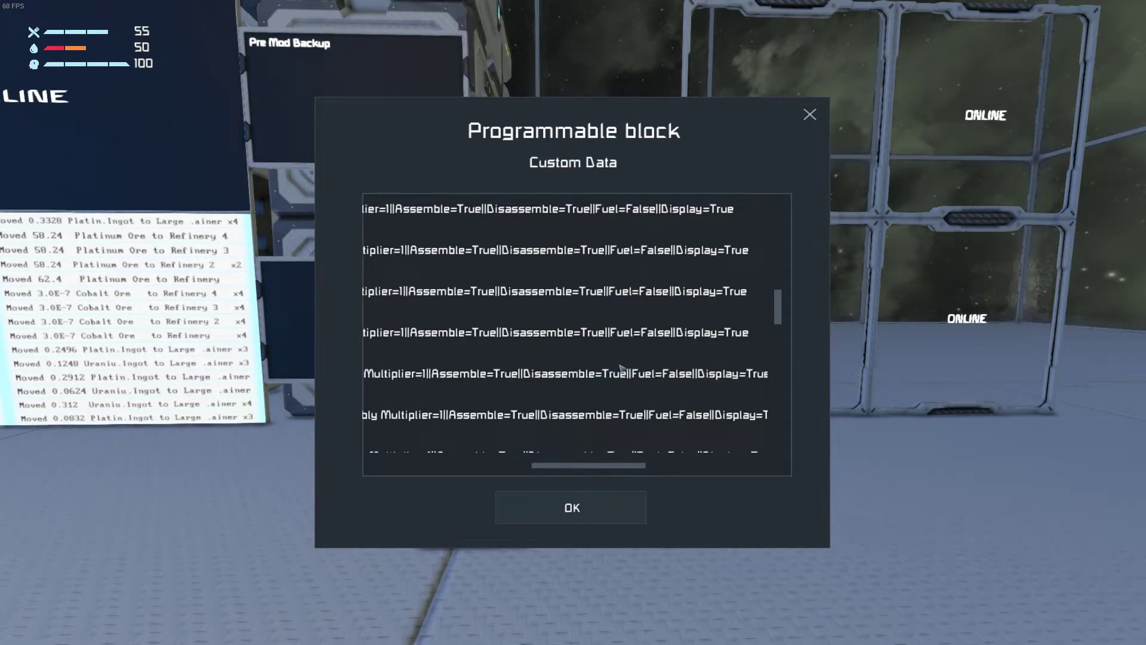
- Change the Elite Pistol Assembly Multiplier from 1 to 2
{"action": "double_click", "coordinate": [613, 374]}
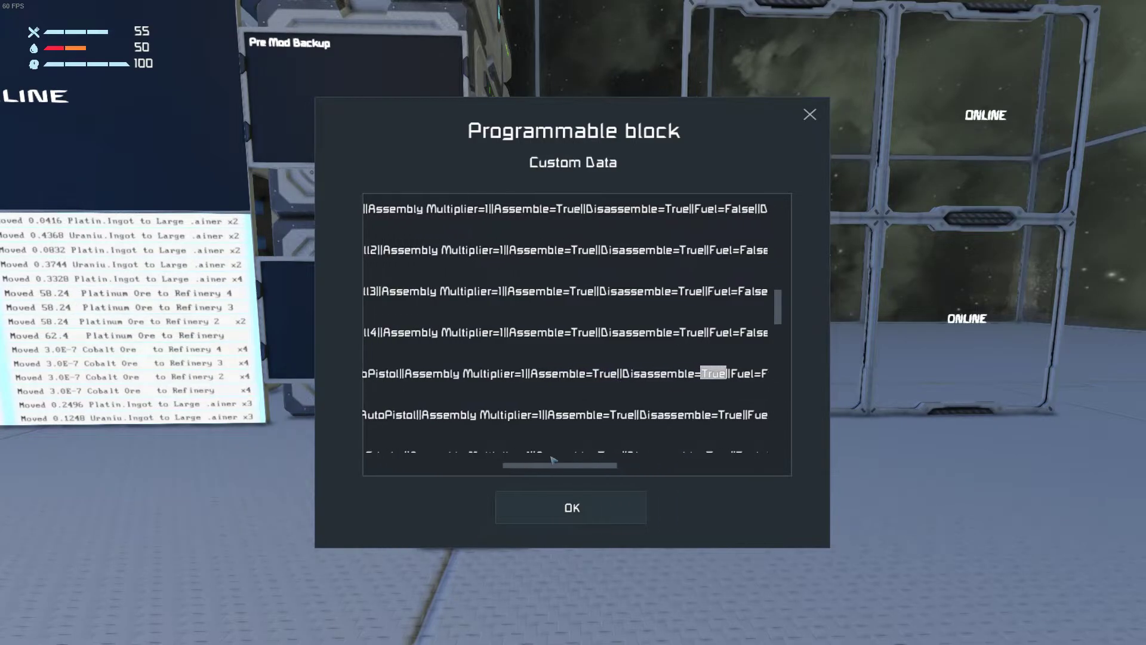
{"action": "scroll", "scroll_direction": "left", "scroll_amount": 3}
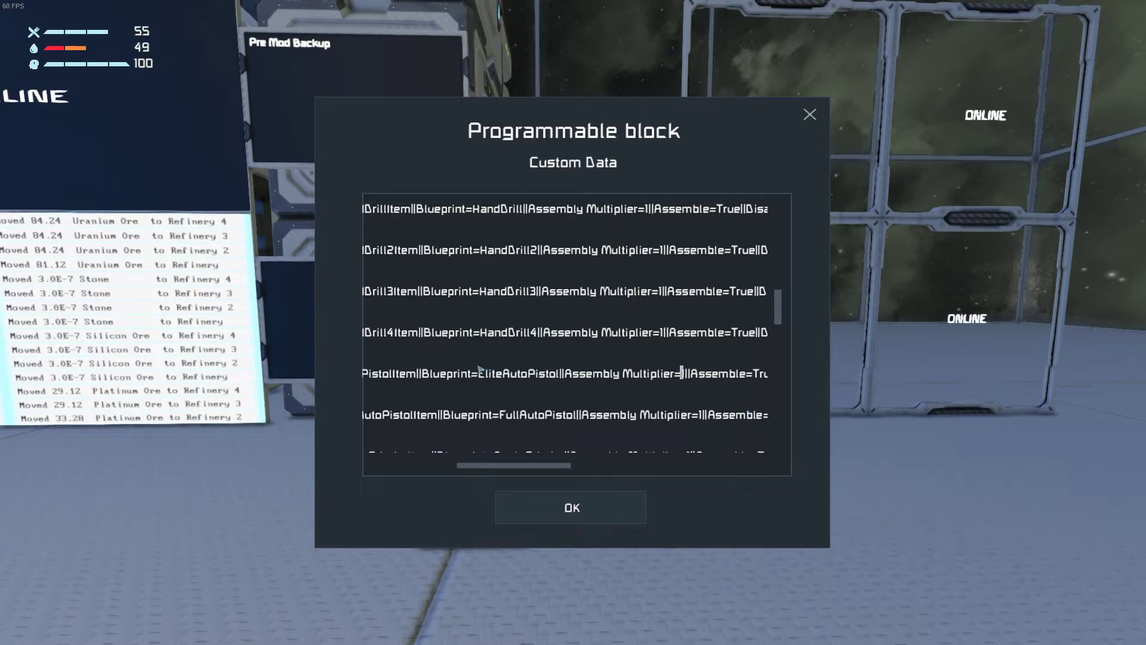
{"action": "type", "text": "2"}
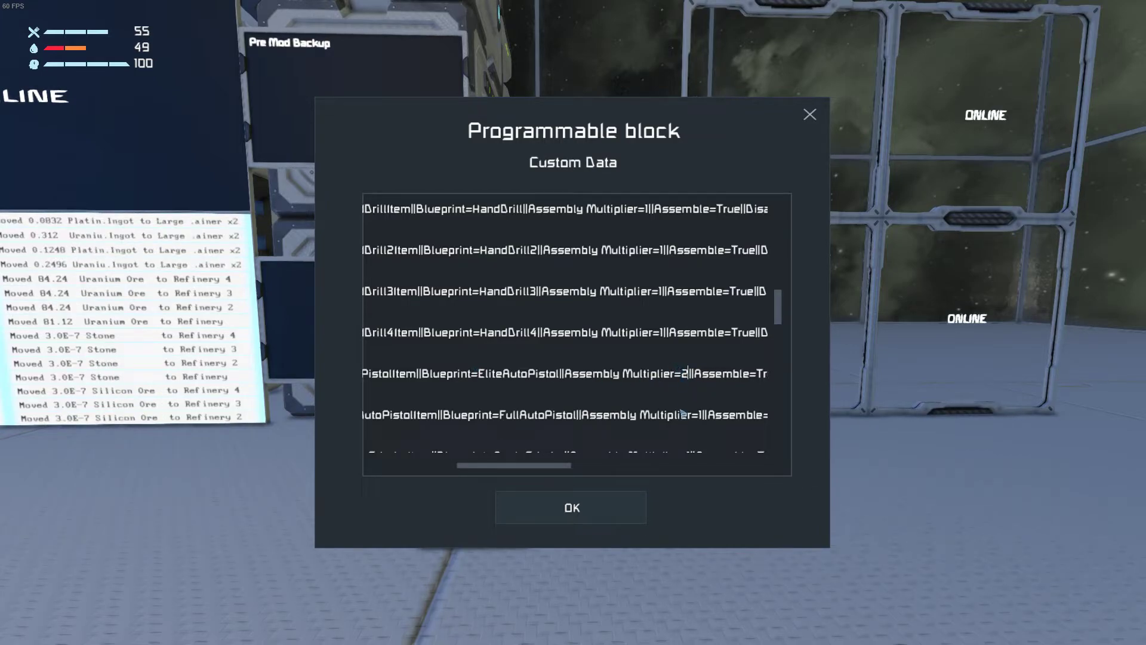
{"action": "mouse_move", "coordinate": [680, 369]}
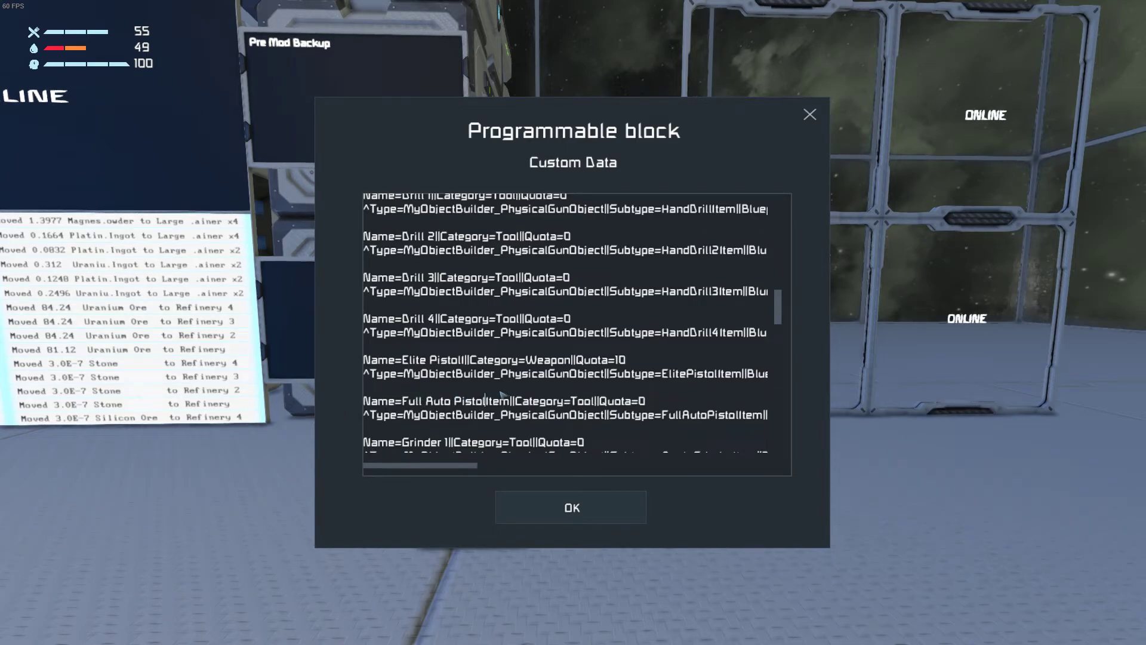
- Set Full Auto Pistol quota 5 and Semi Auto Pistol to Category=Weapon with quota 2, then accept the data
{"action": "scroll", "scroll_direction": "down", "scroll_amount": 3}
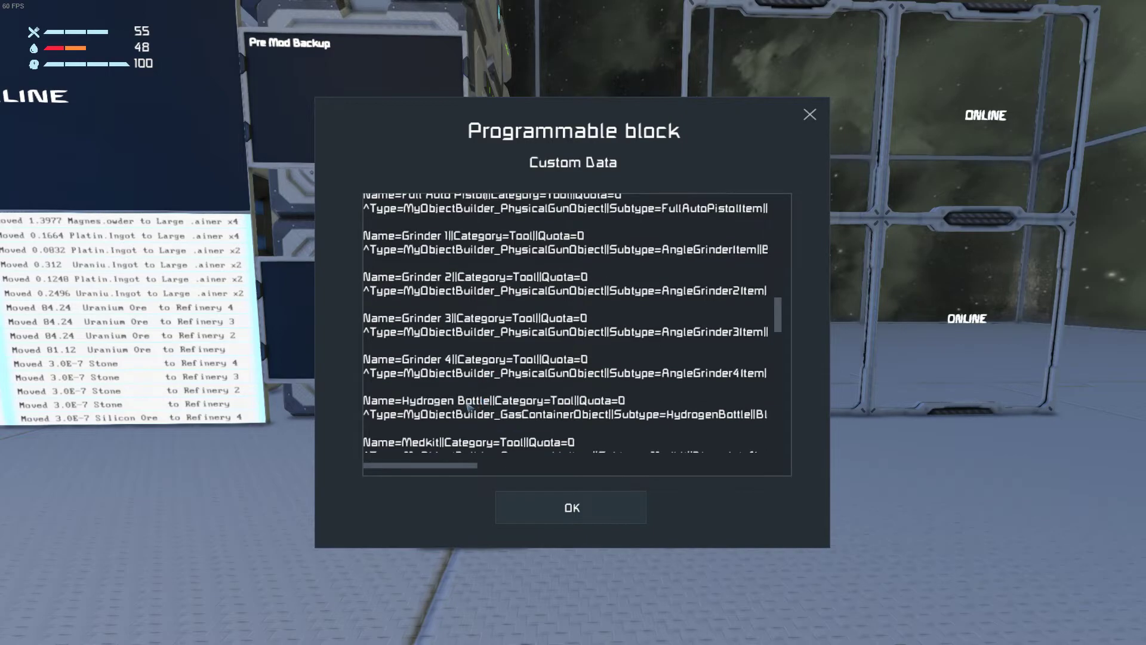
{"action": "scroll", "scroll_direction": "up", "scroll_amount": 3}
{"action": "type", "text": "Weapon"}
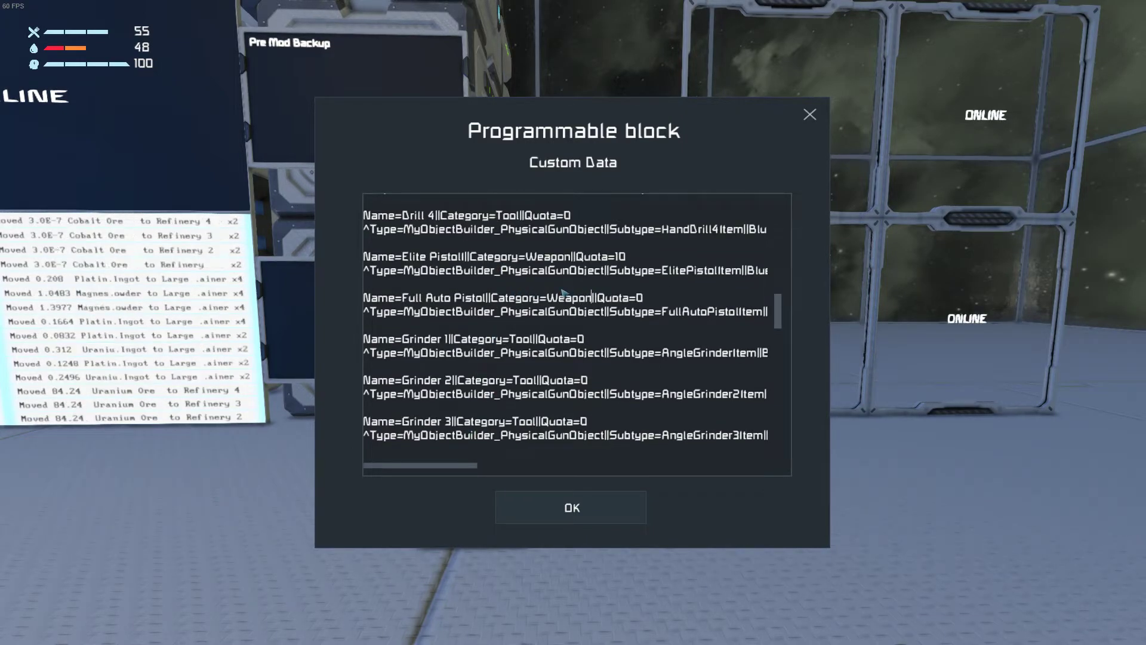
{"action": "type", "text": "5"}
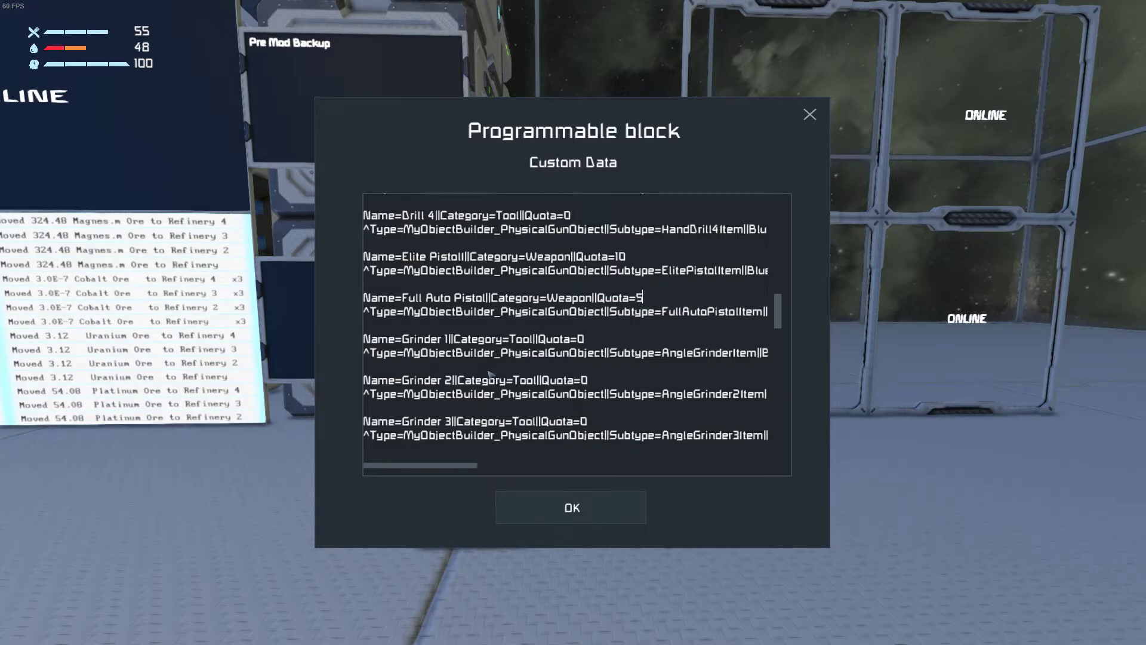
{"action": "scroll", "scroll_direction": "down", "scroll_amount": 3}
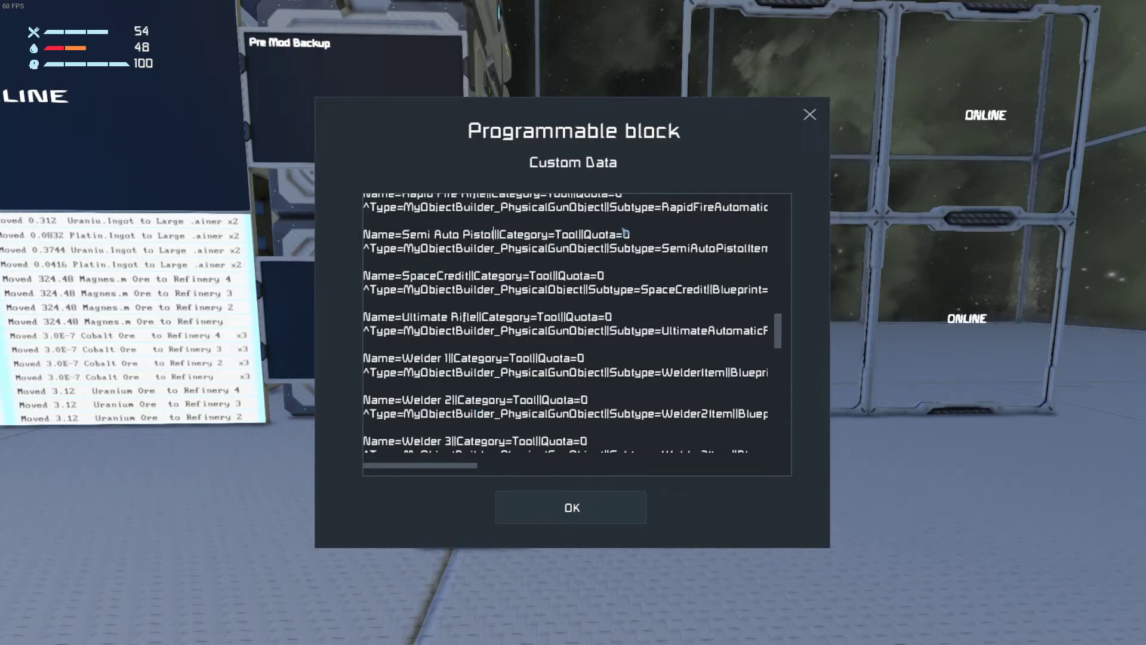
{"action": "double_click", "coordinate": [561, 234]}
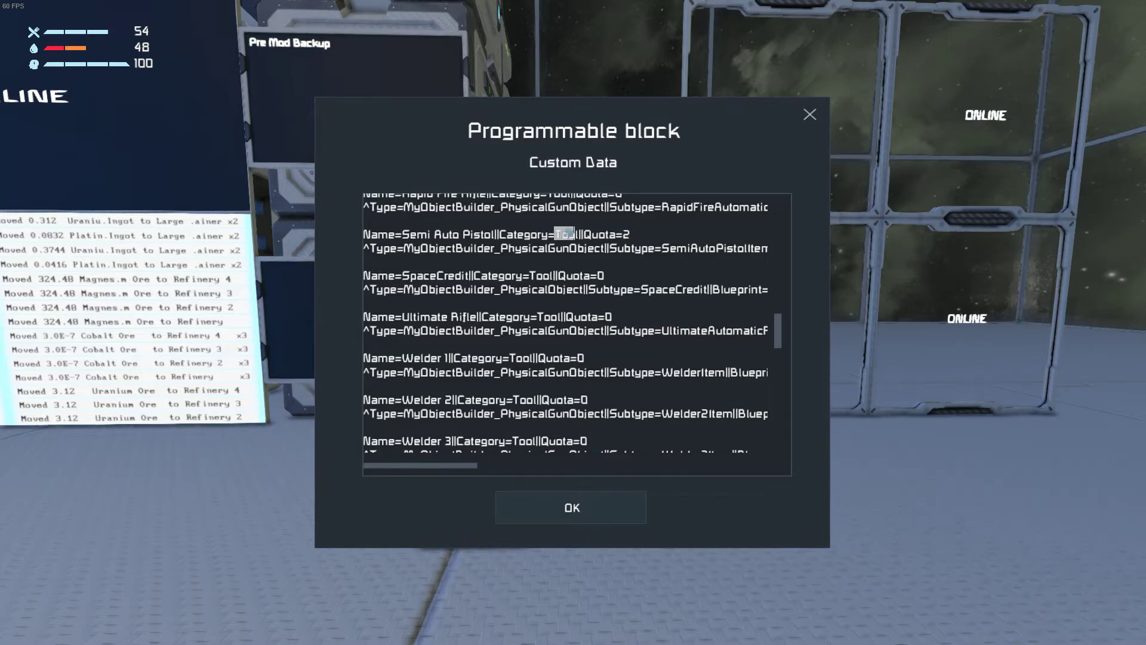
{"action": "type", "text": "Weapon"}
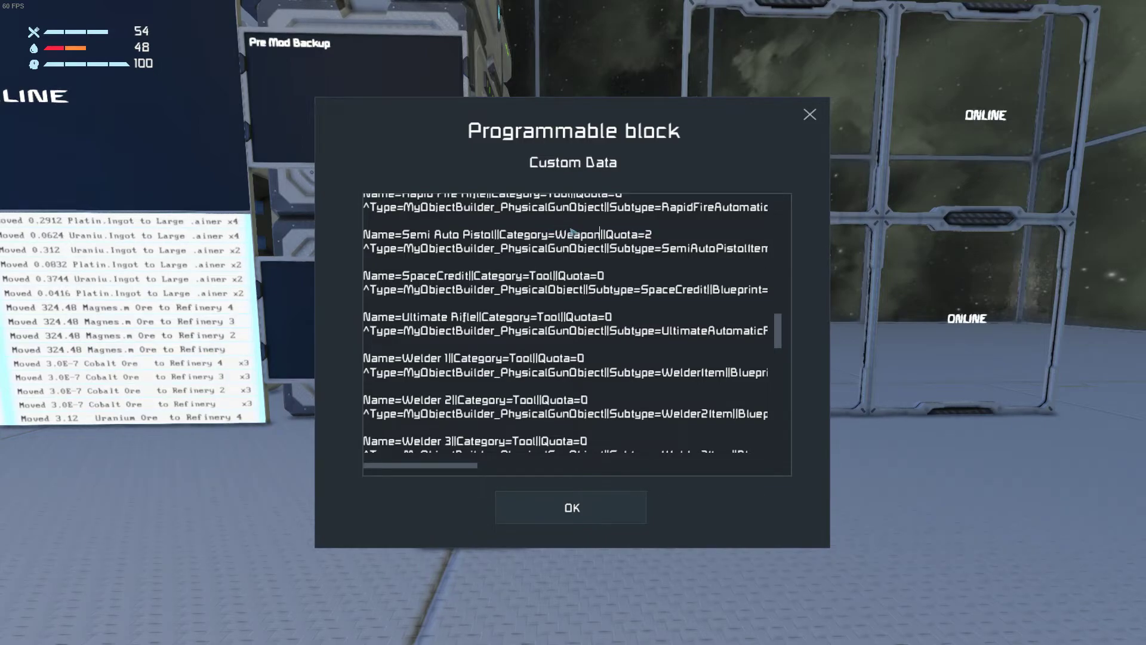
{"action": "left_click", "coordinate": [572, 506]}
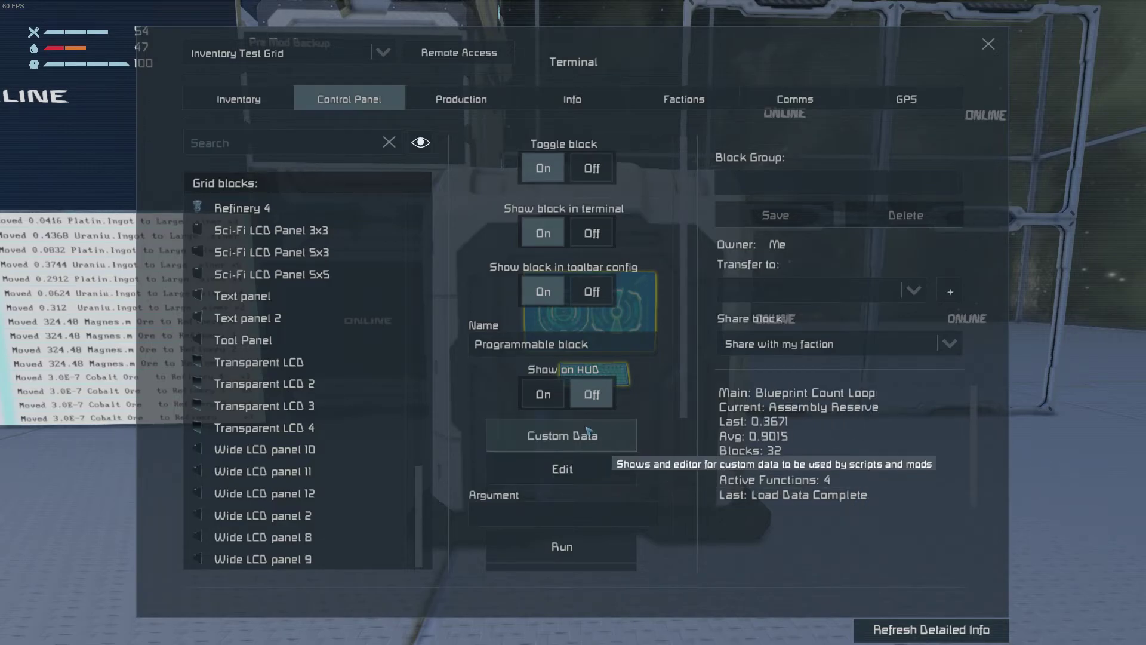
{"action": "mouse_move", "coordinate": [559, 502]}
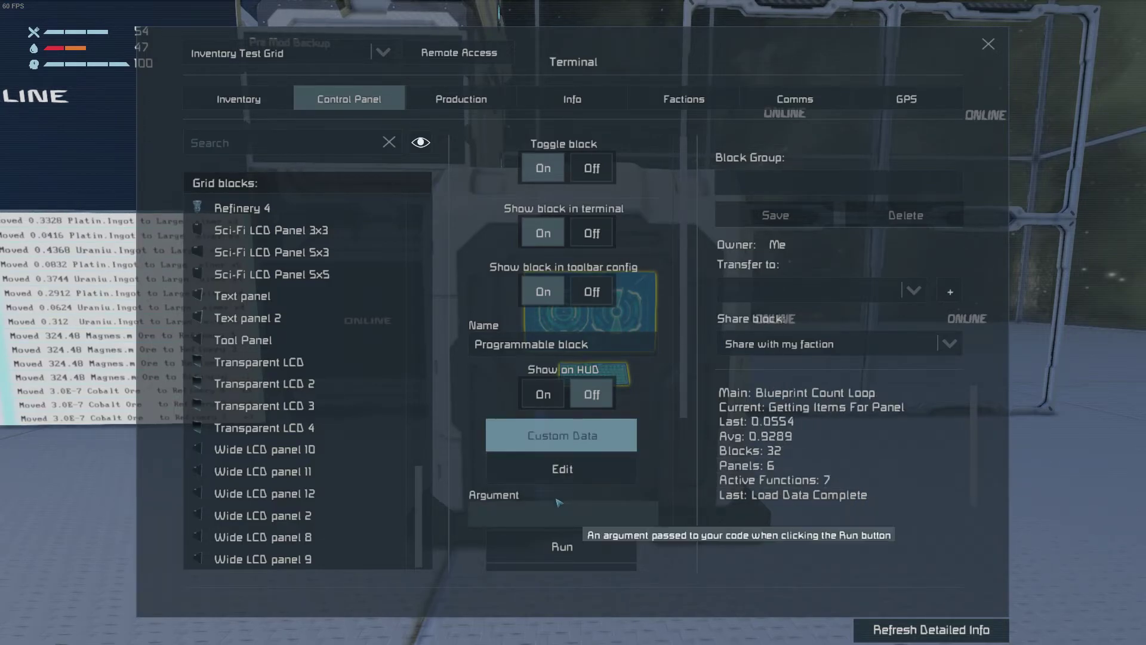
- Run the script with 'save' and confirm Custom Data now has an Items - Weapon section listing the three pistols
{"action": "type", "text": "save"}
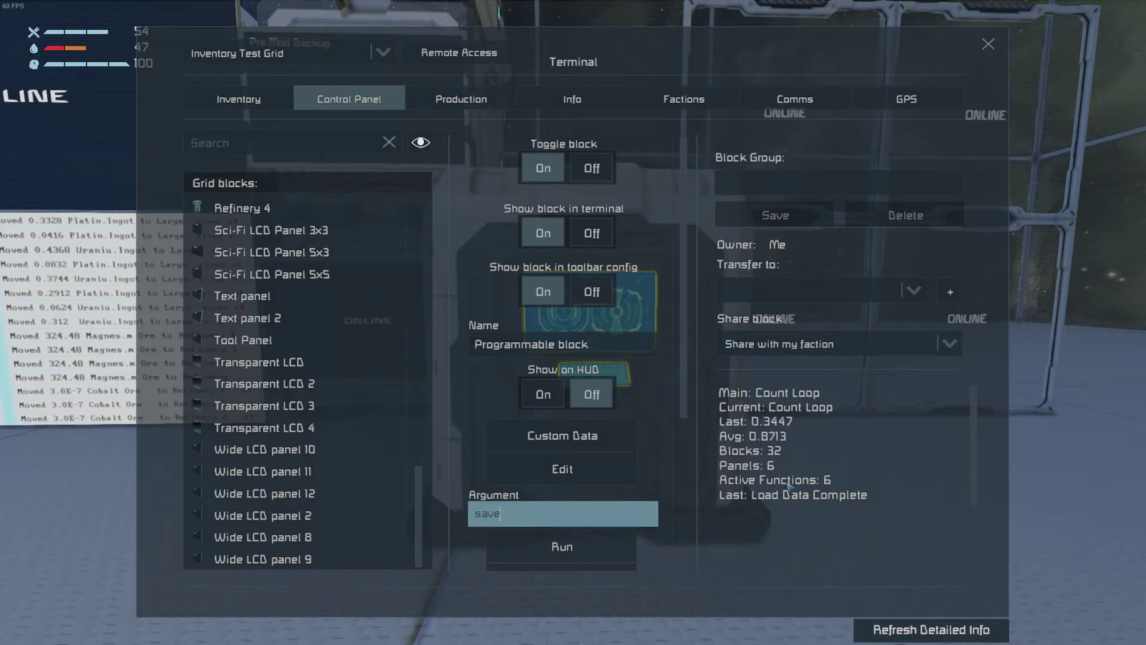
{"action": "left_click", "coordinate": [561, 546]}
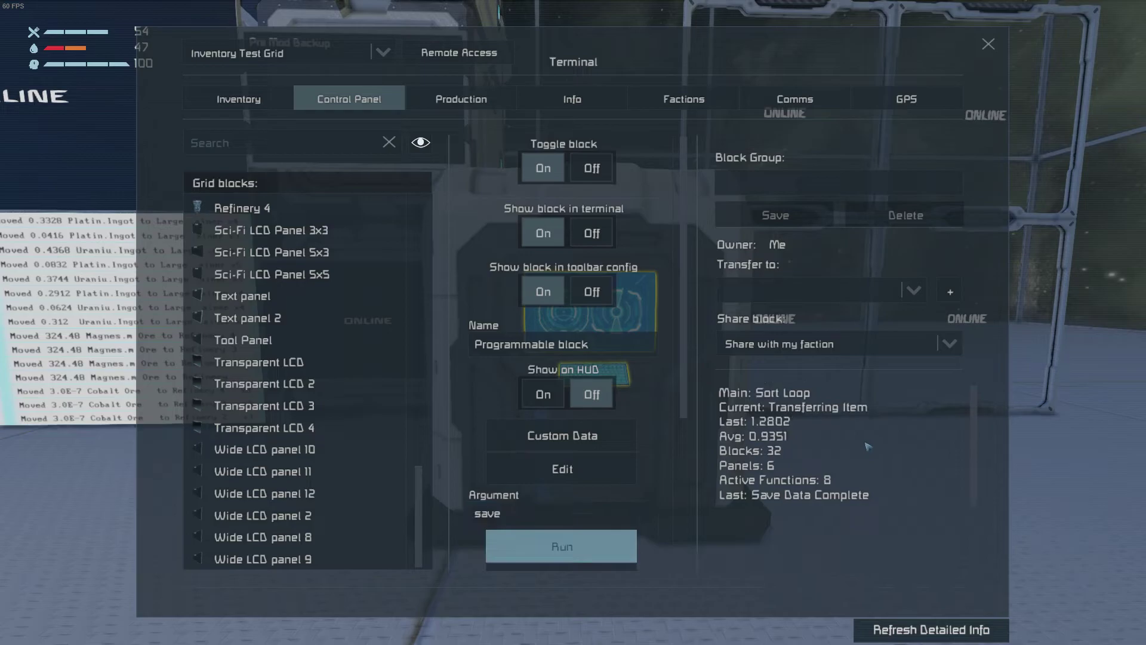
{"action": "left_click", "coordinate": [561, 546]}
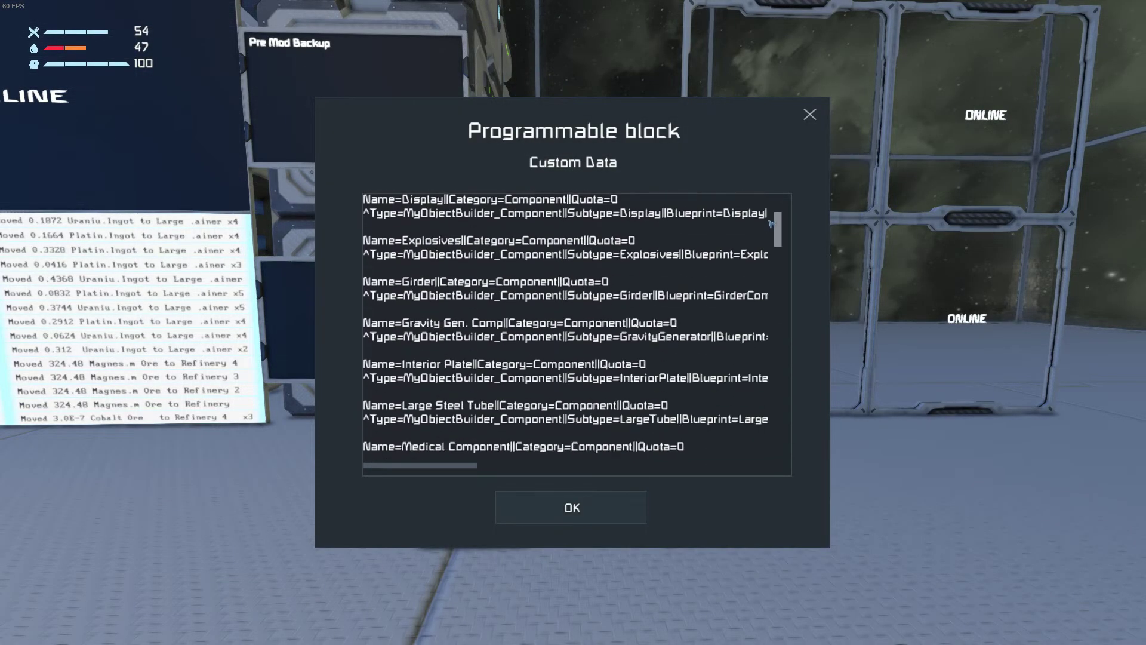
{"action": "scroll", "scroll_direction": "down", "scroll_amount": 3}
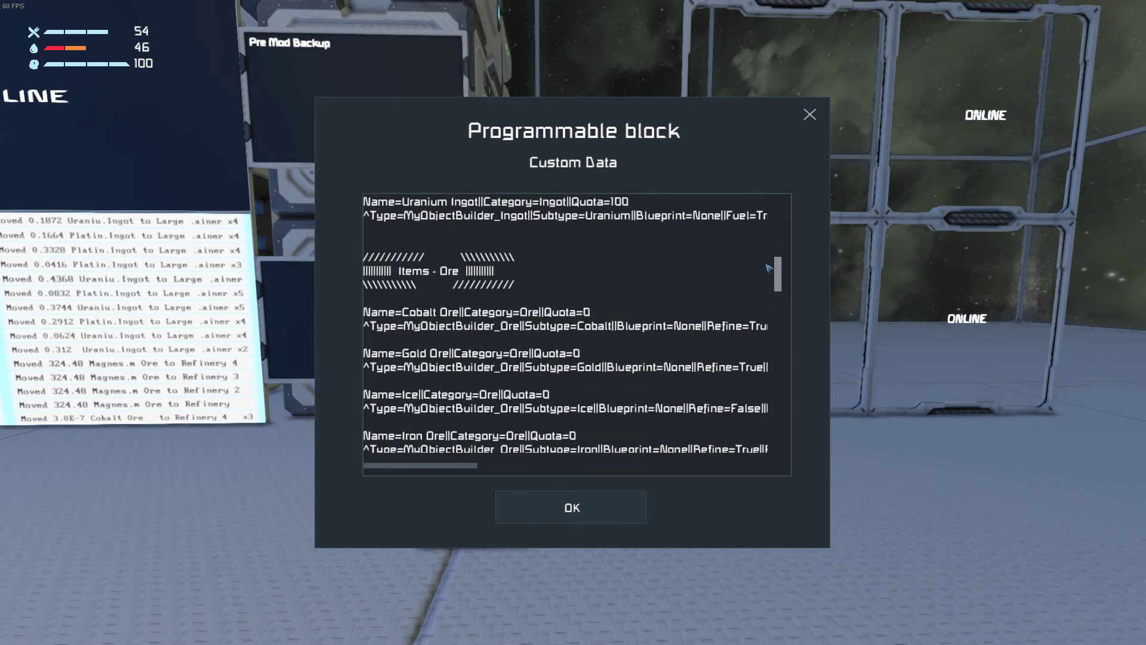
{"action": "scroll", "scroll_direction": "down", "scroll_amount": 3}
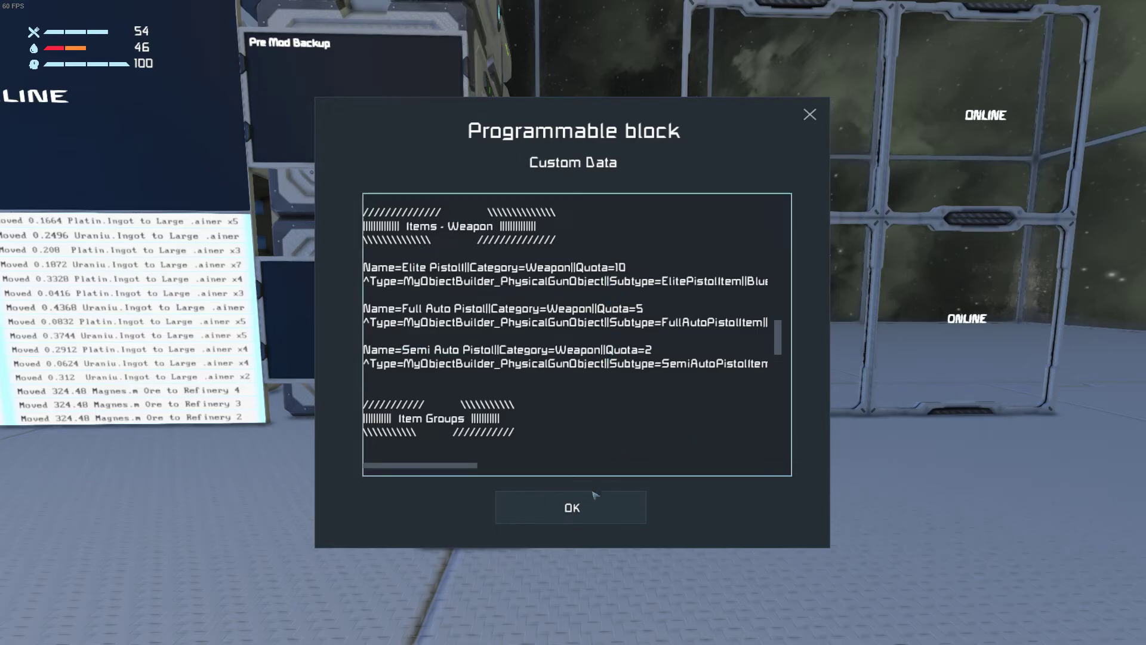
{"action": "left_click", "coordinate": [570, 508]}
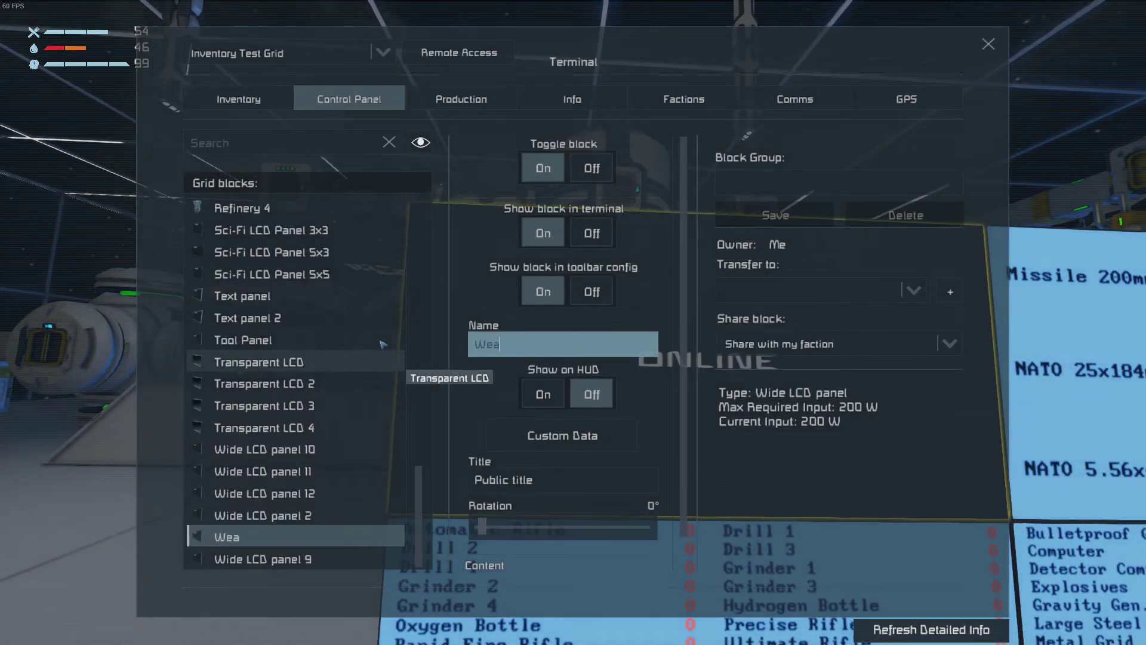
- Rename the wide LCD to 'Weapon Panel'
{"action": "type", "text": "Weapon PAnel"}
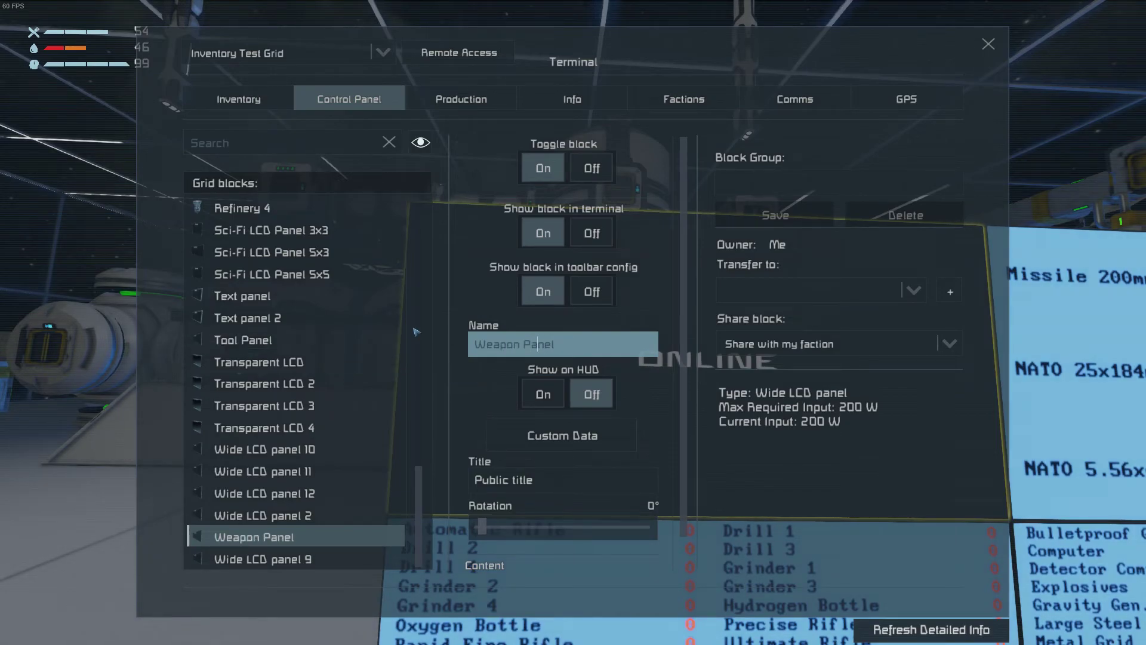
{"action": "double_click", "coordinate": [512, 344]}
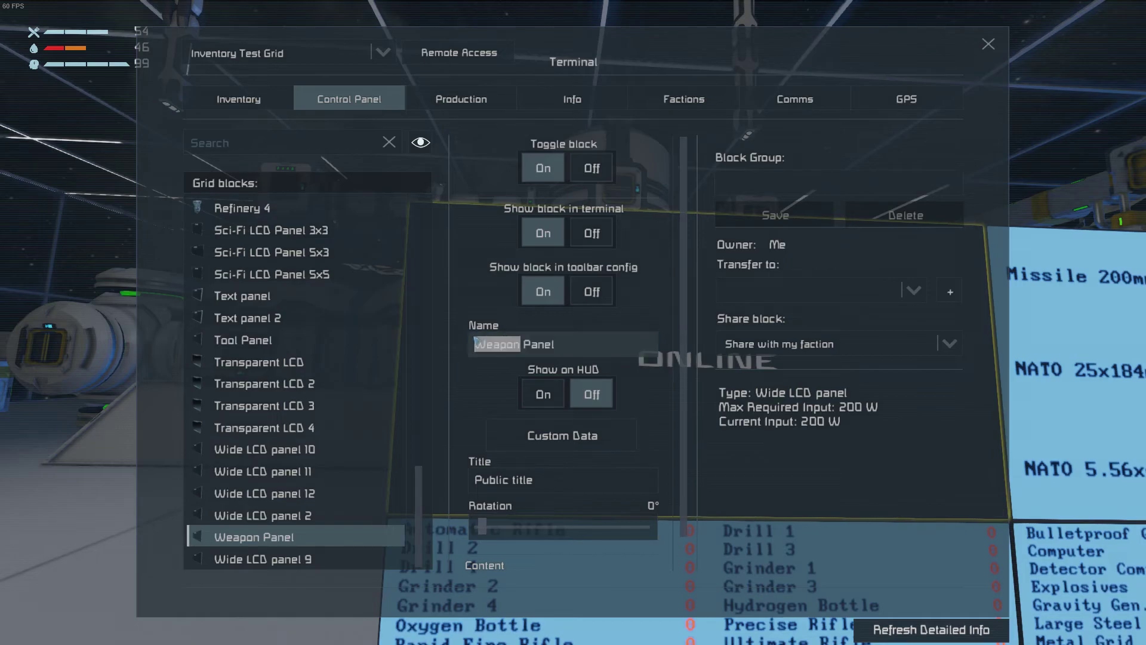
{"action": "key", "text": "Escape"}
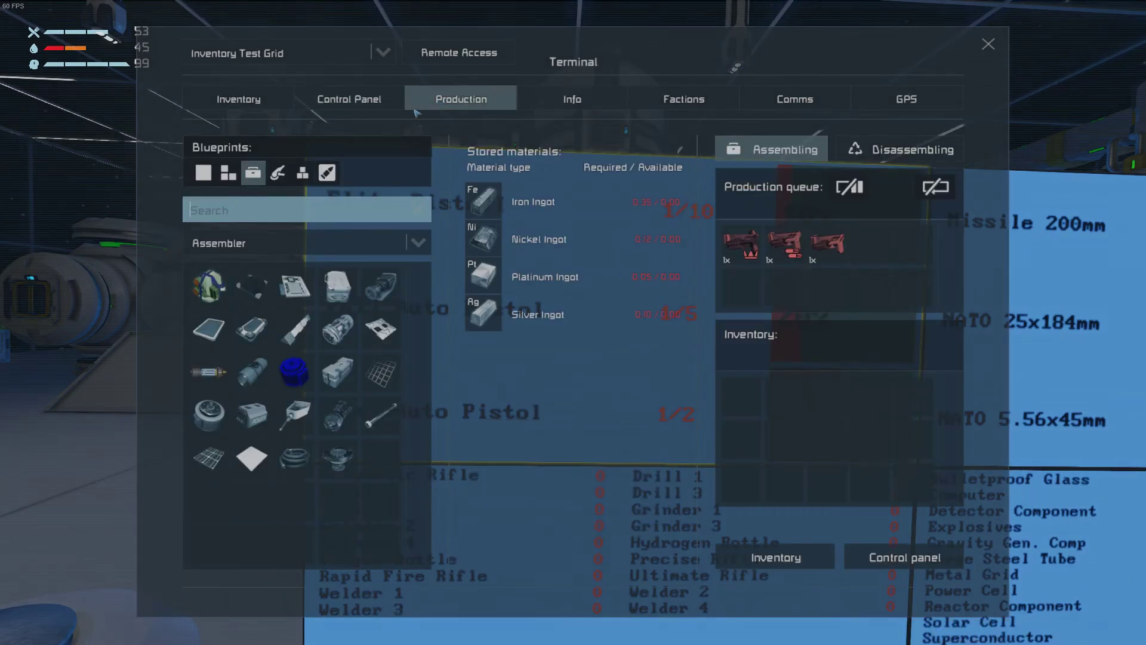
- Check the assemblers' production queue, then close the terminal to view the Weapon Panel's pistol quota bars
{"action": "left_click", "coordinate": [349, 99]}
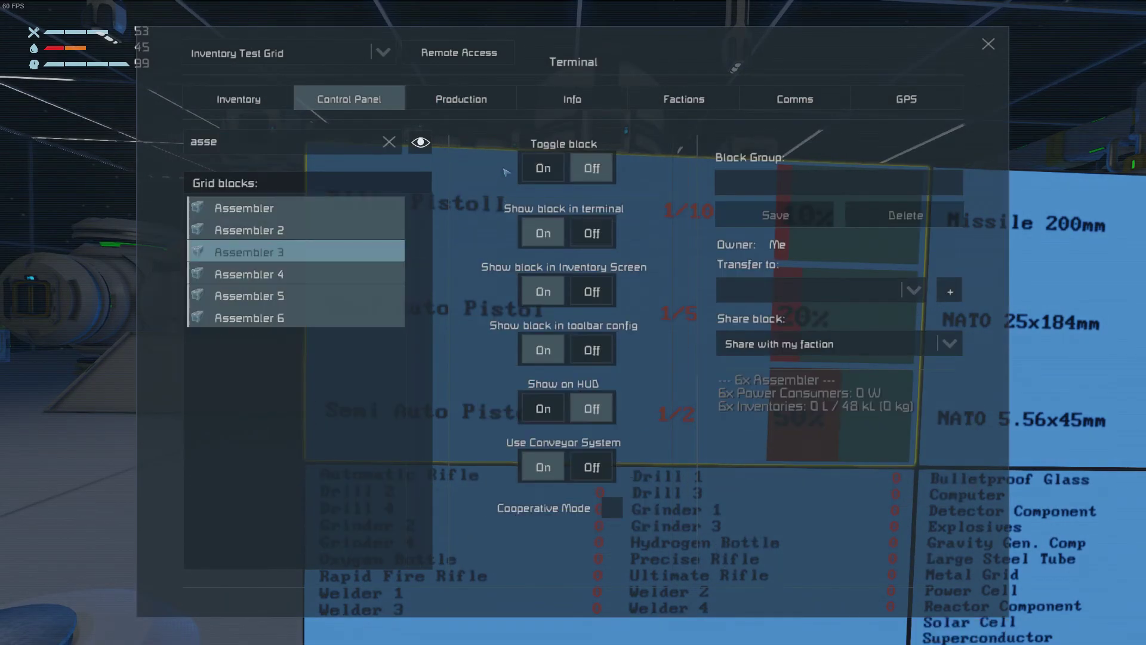
{"action": "left_click", "coordinate": [459, 99]}
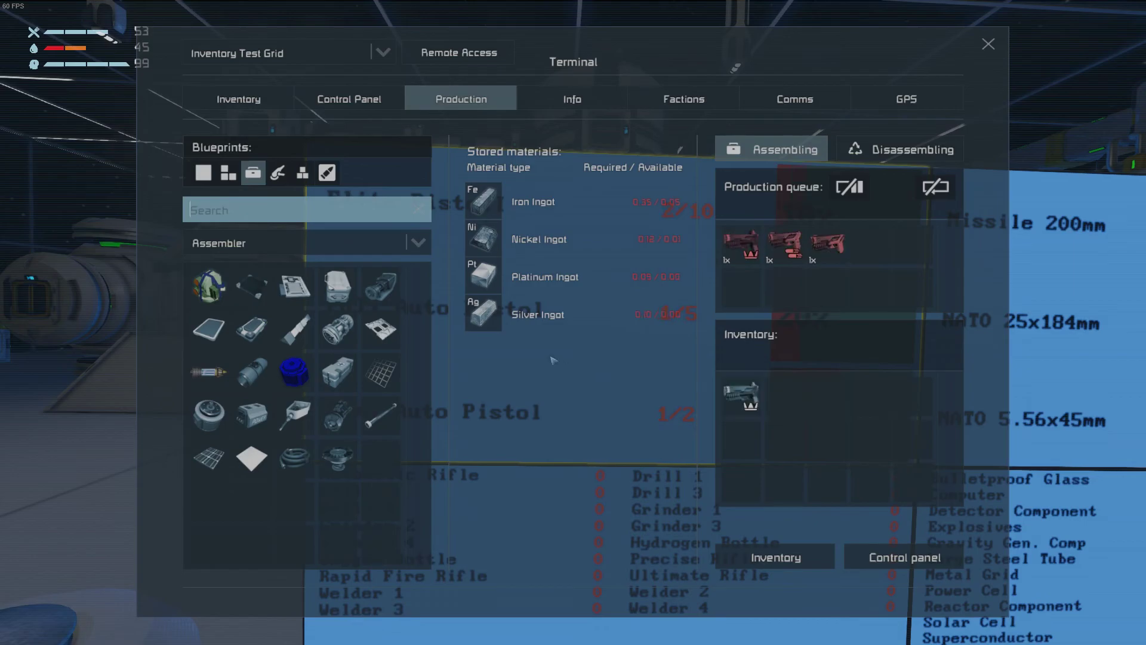
{"action": "left_click", "coordinate": [988, 45]}
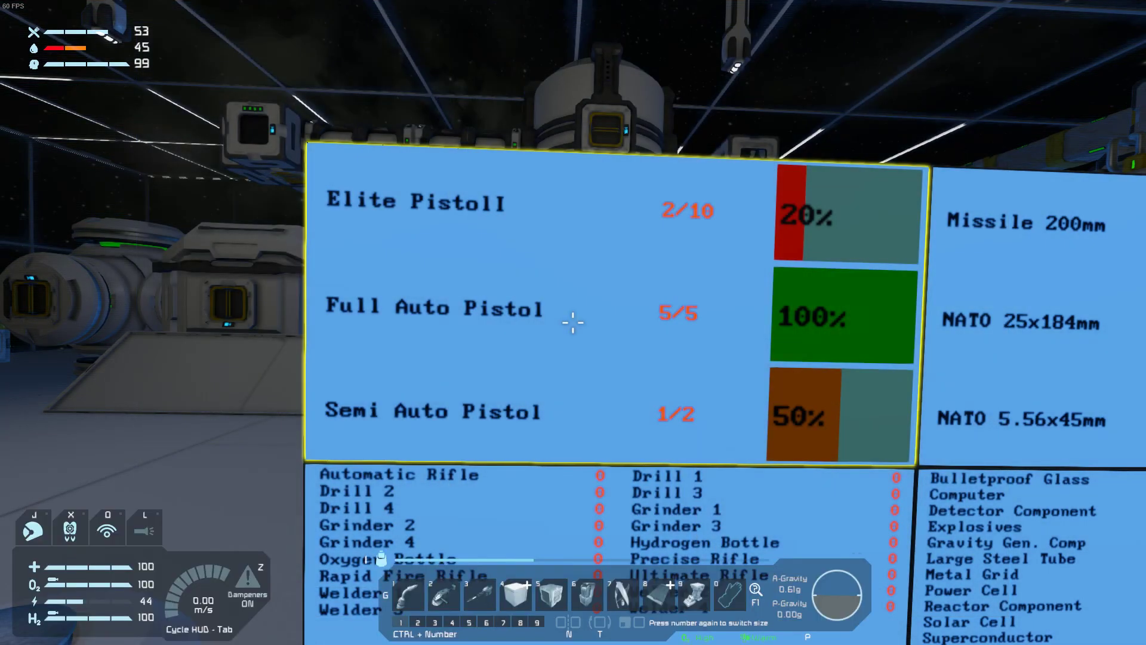